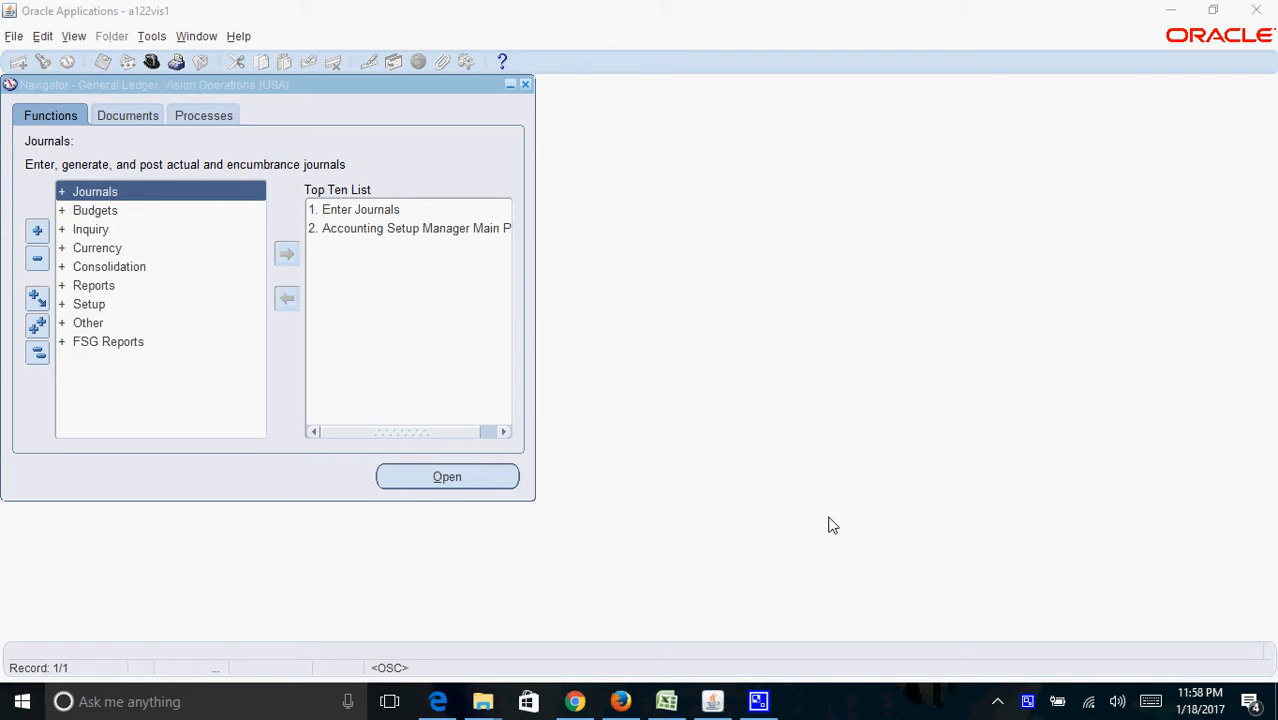
mouse_move(116, 96)
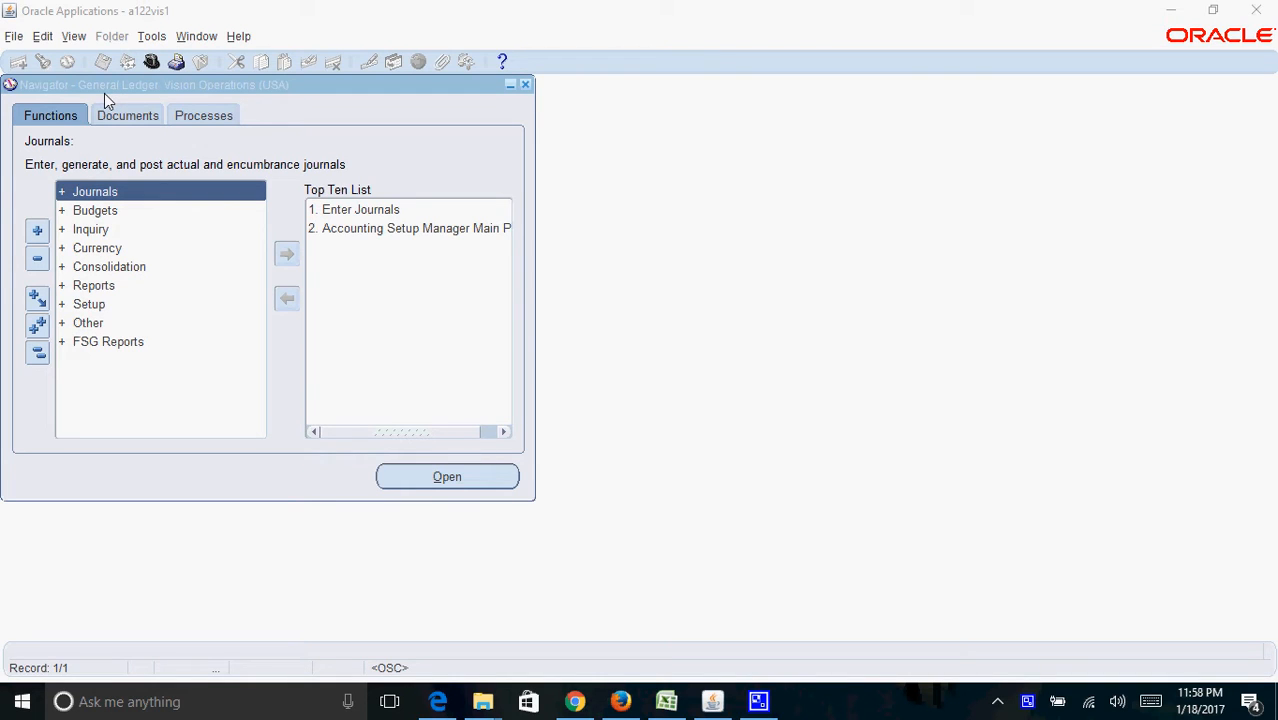
mouse_move(276, 154)
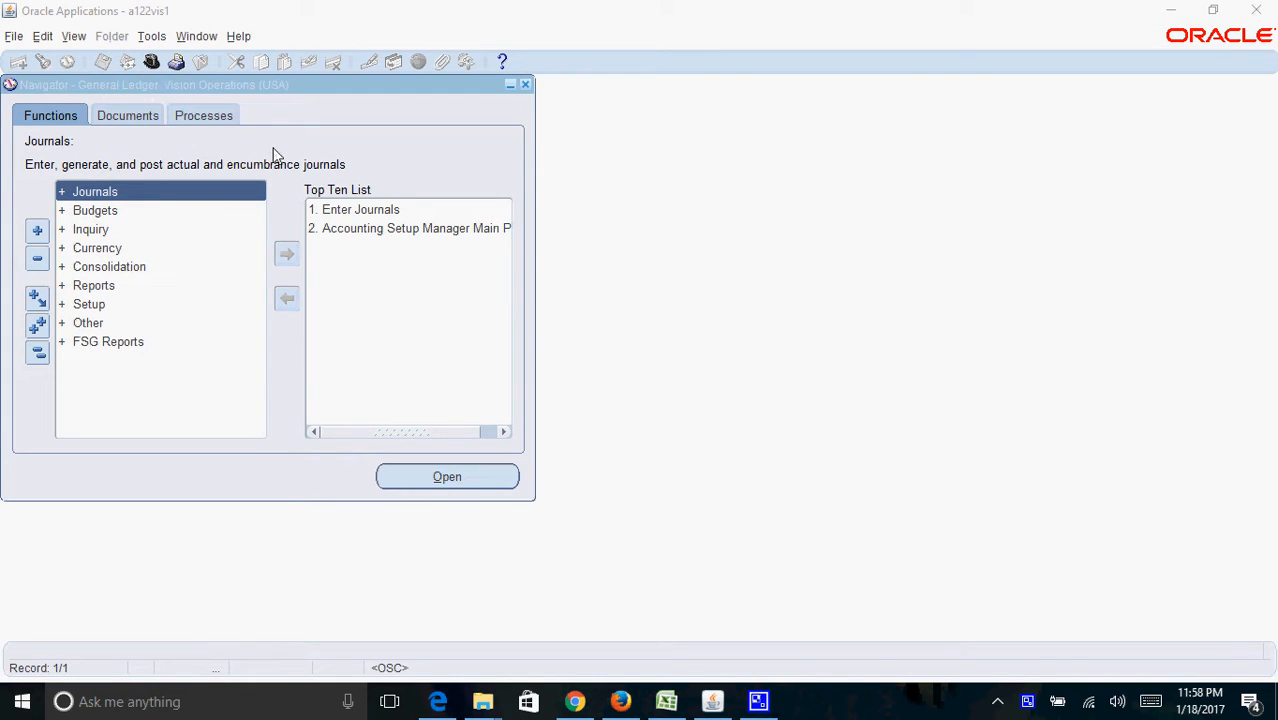
mouse_move(210, 198)
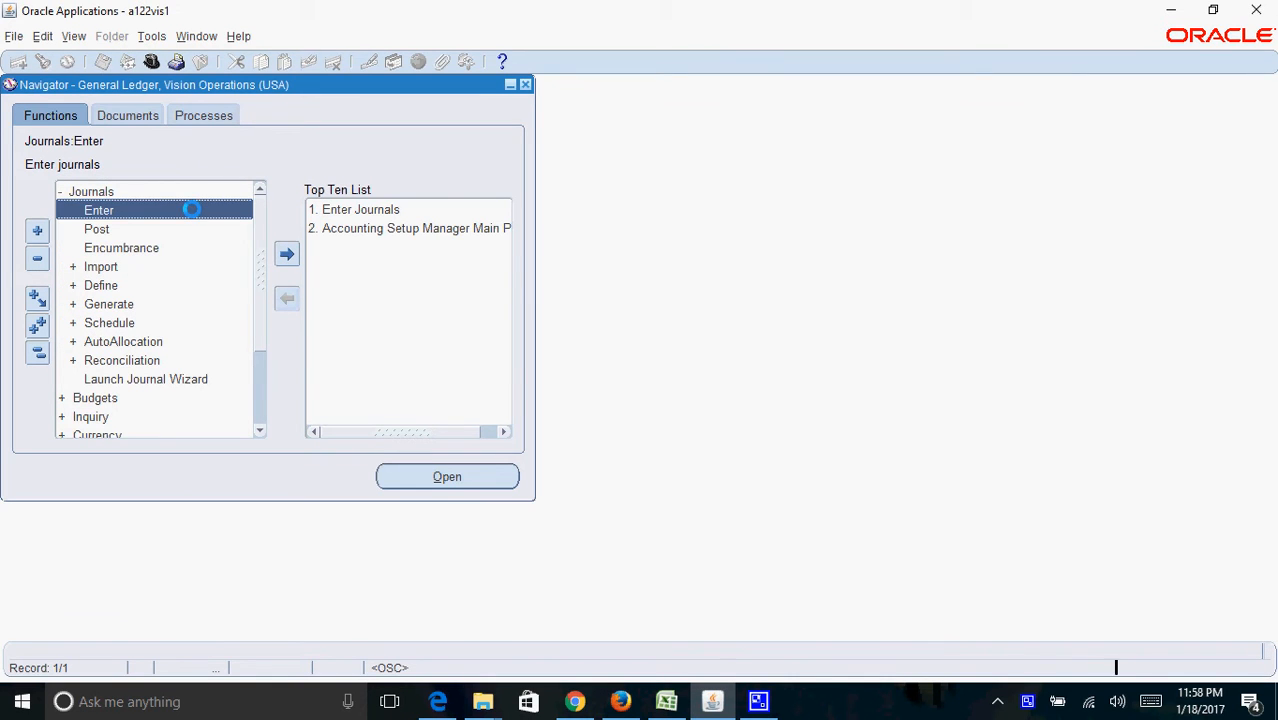
- Start a new journal batch named 'Salary Jrnl Batch' from Journals > Enter, period JAN-17
click(448, 476)
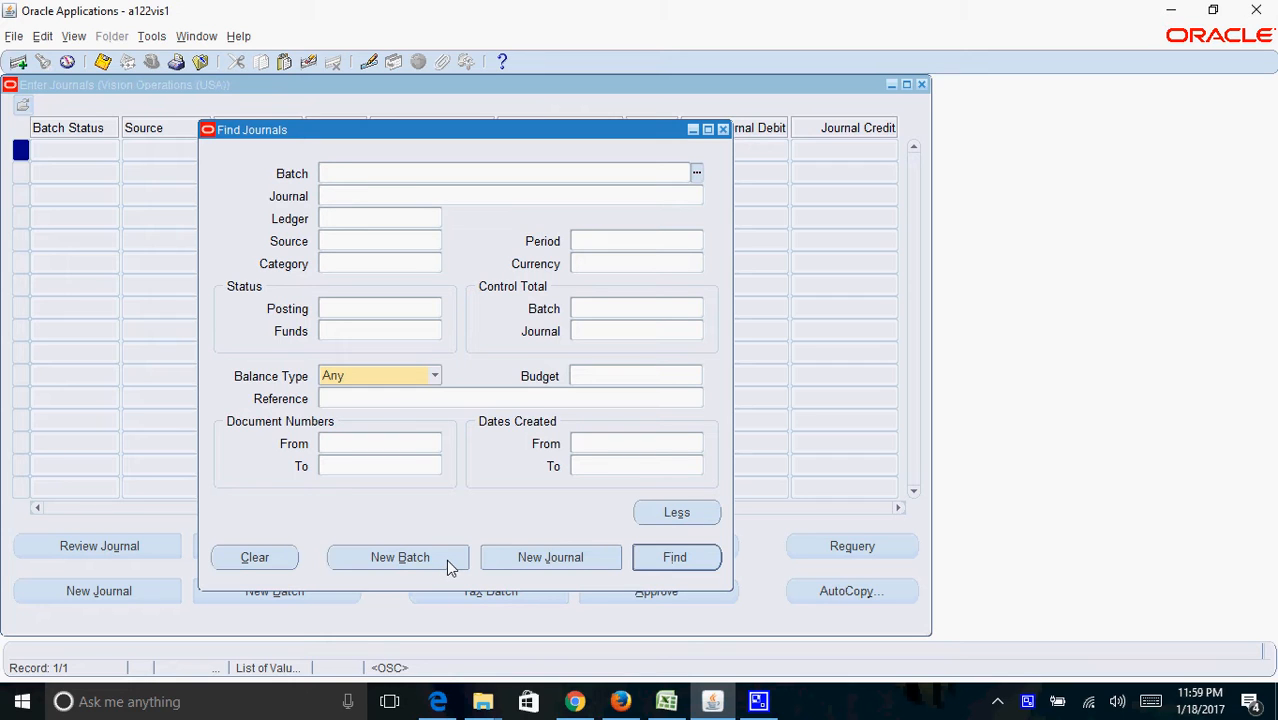
click(400, 556)
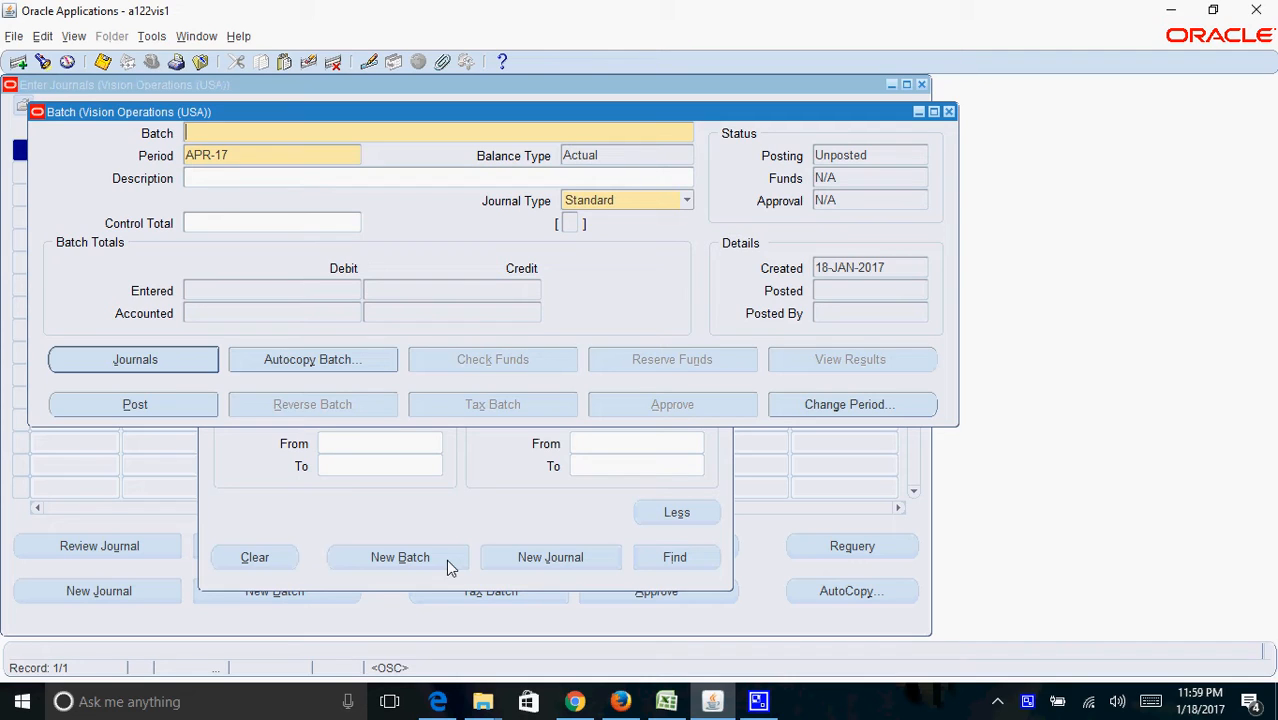
text(S)
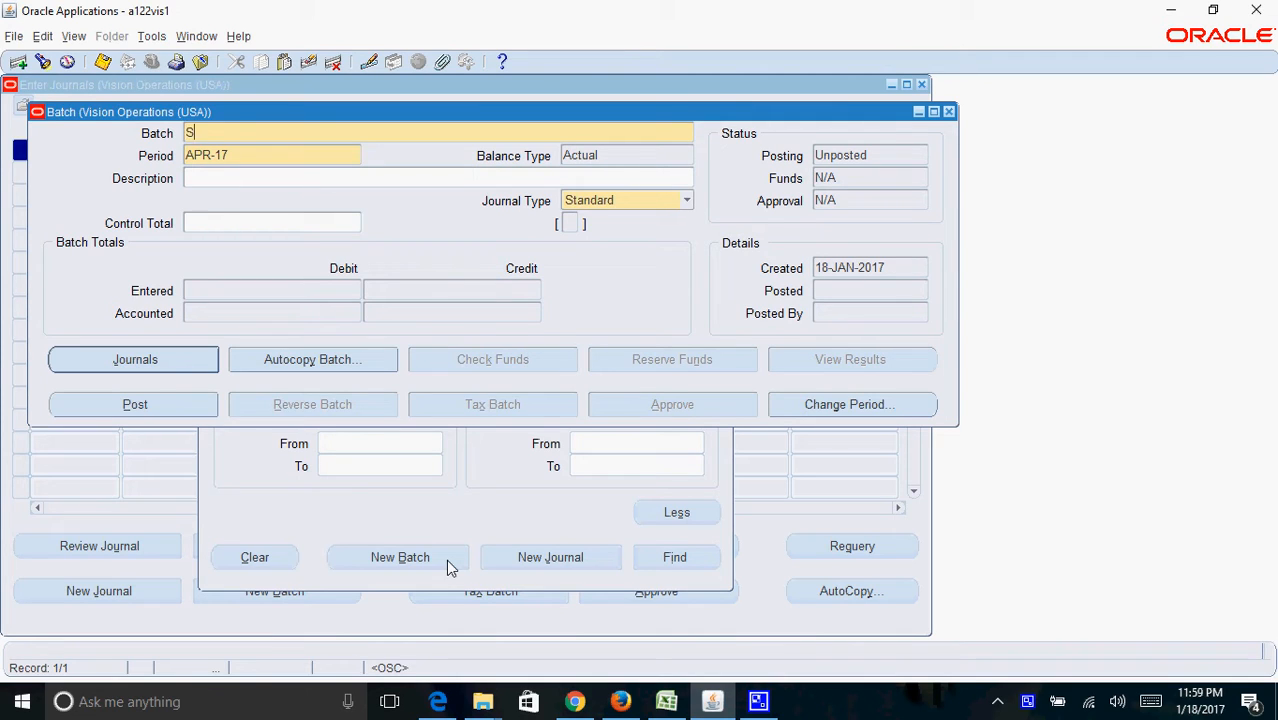
text(alary)
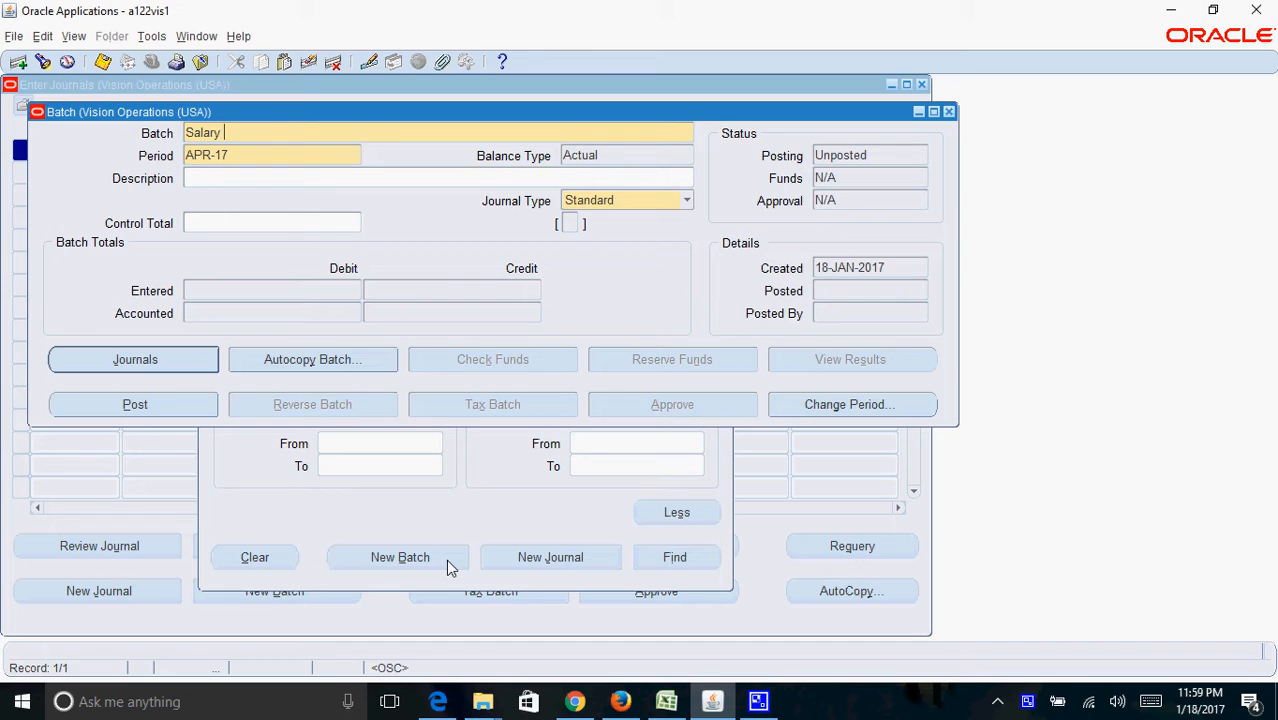
text(Jrnl Batch)
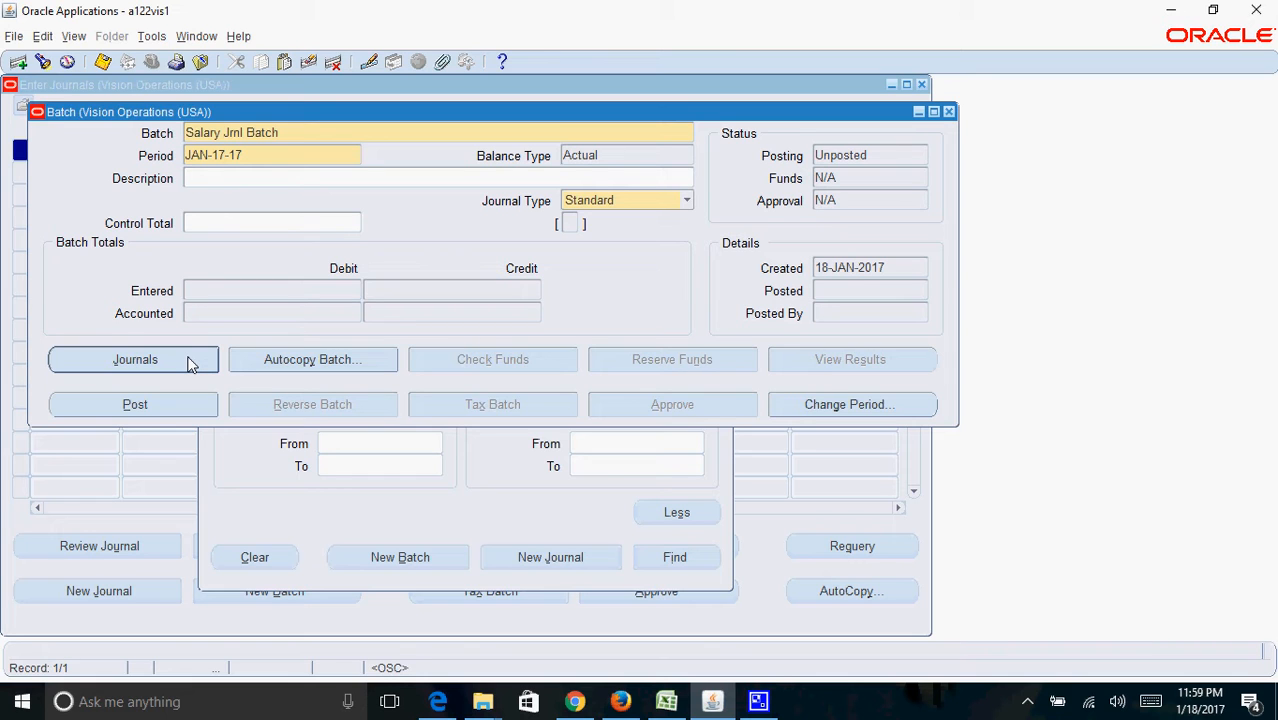
- Add a journal named 'Salary Jrnl for the month of Jan-17' to the batch
click(136, 360)
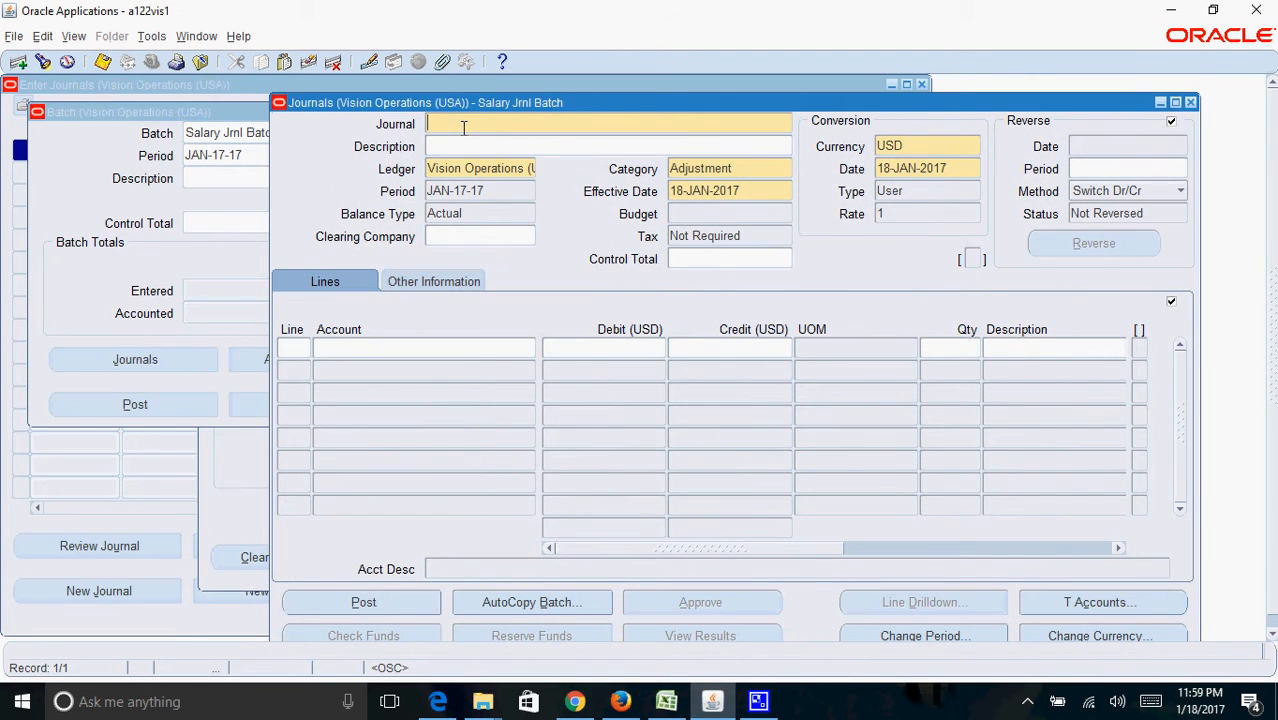
text(Salary Jrnl)
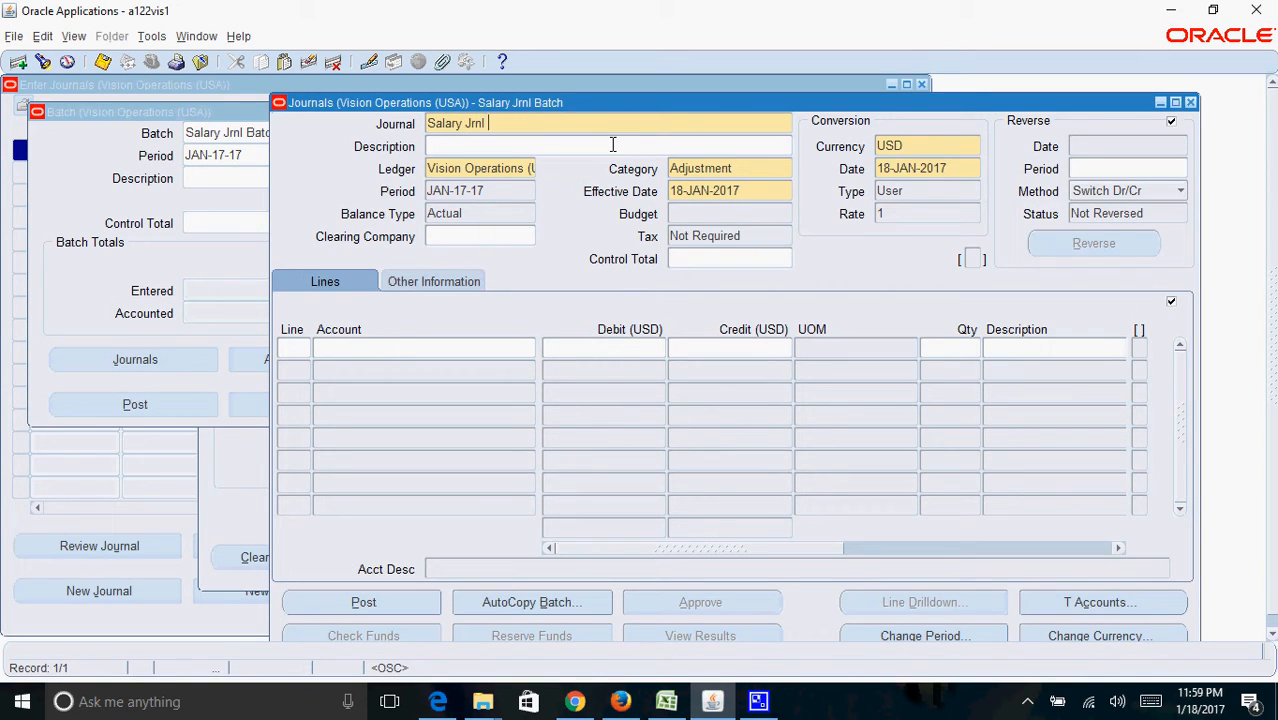
text(for the m)
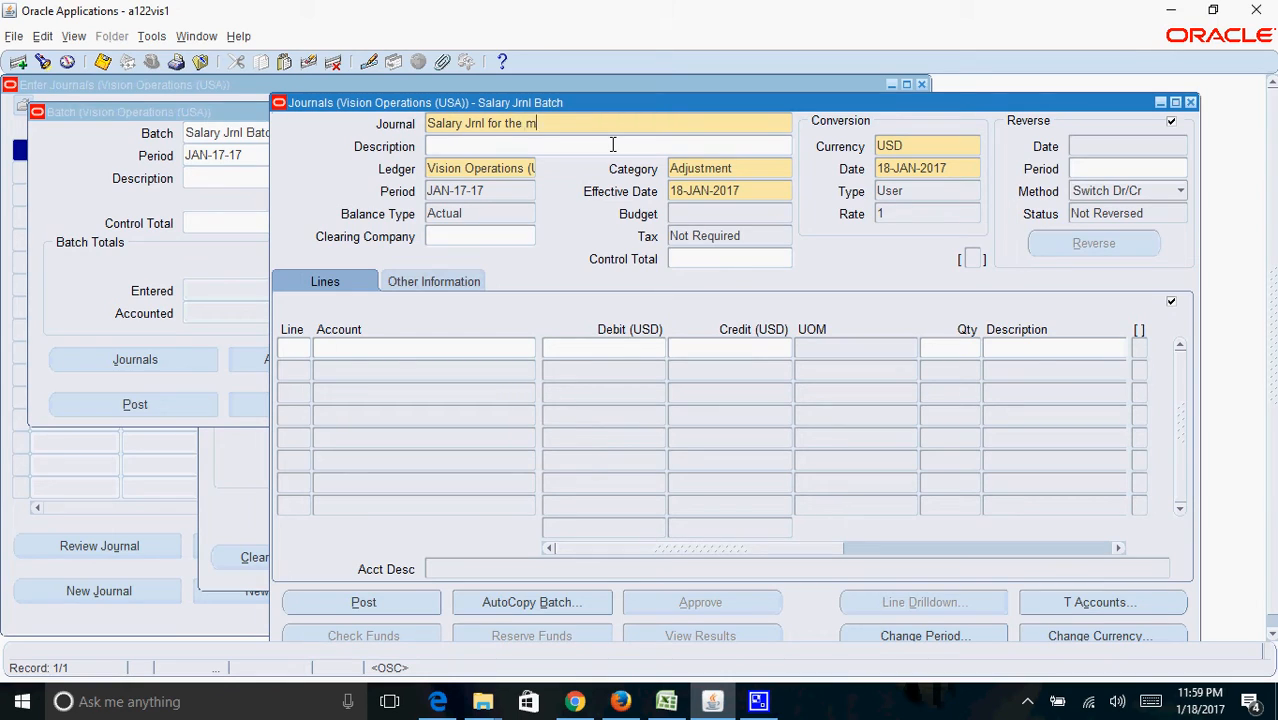
text(onth of)
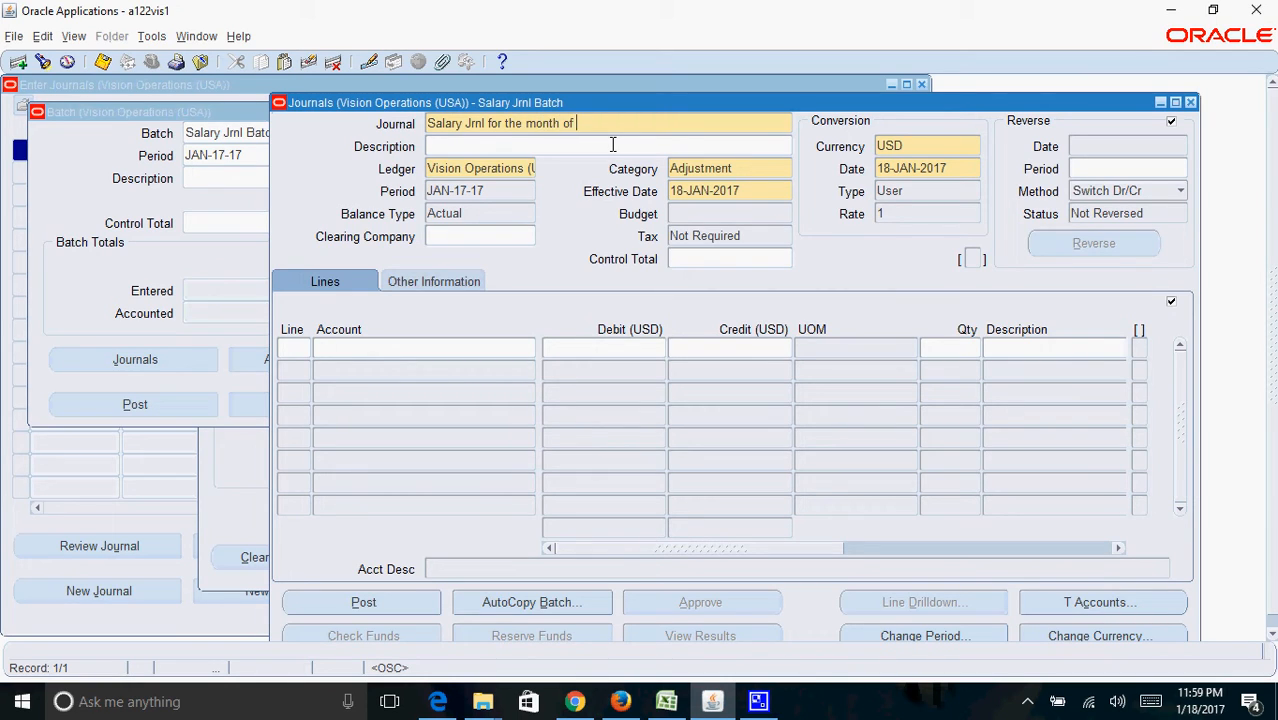
text(Jan-17)
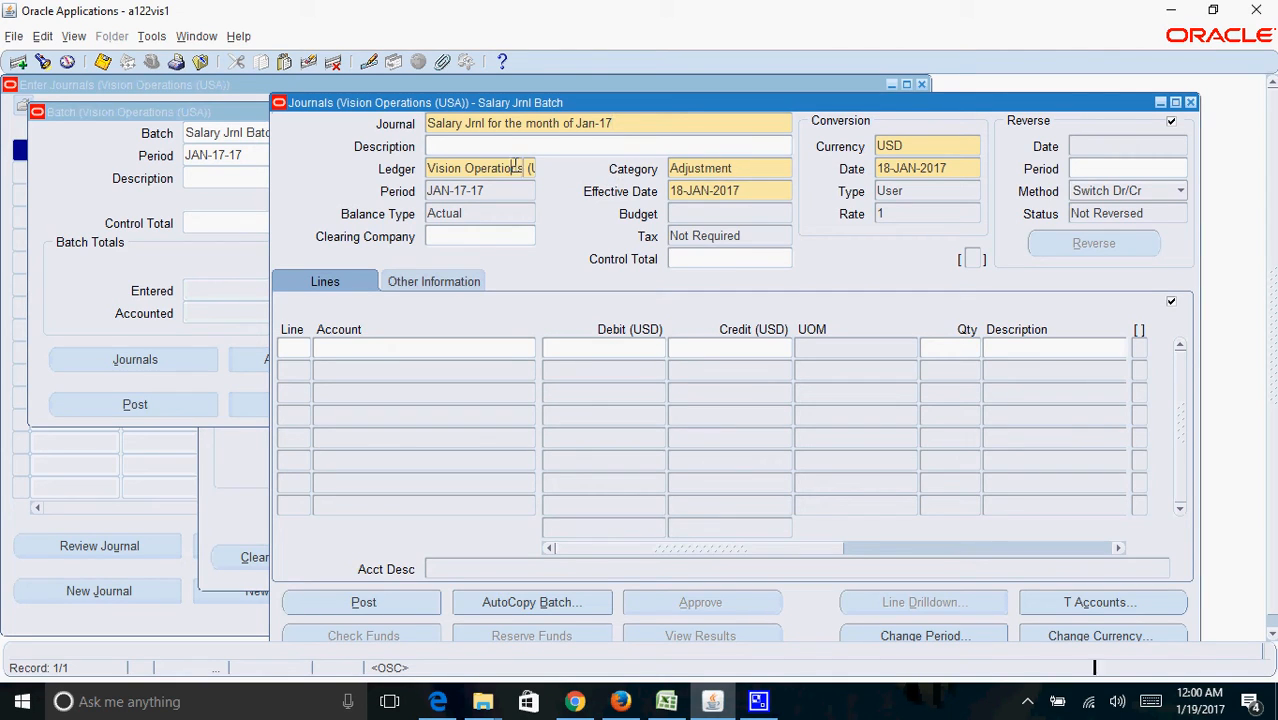
- Review the Ledger and Category fields, keeping Adjustment category and USD currency
click(480, 168)
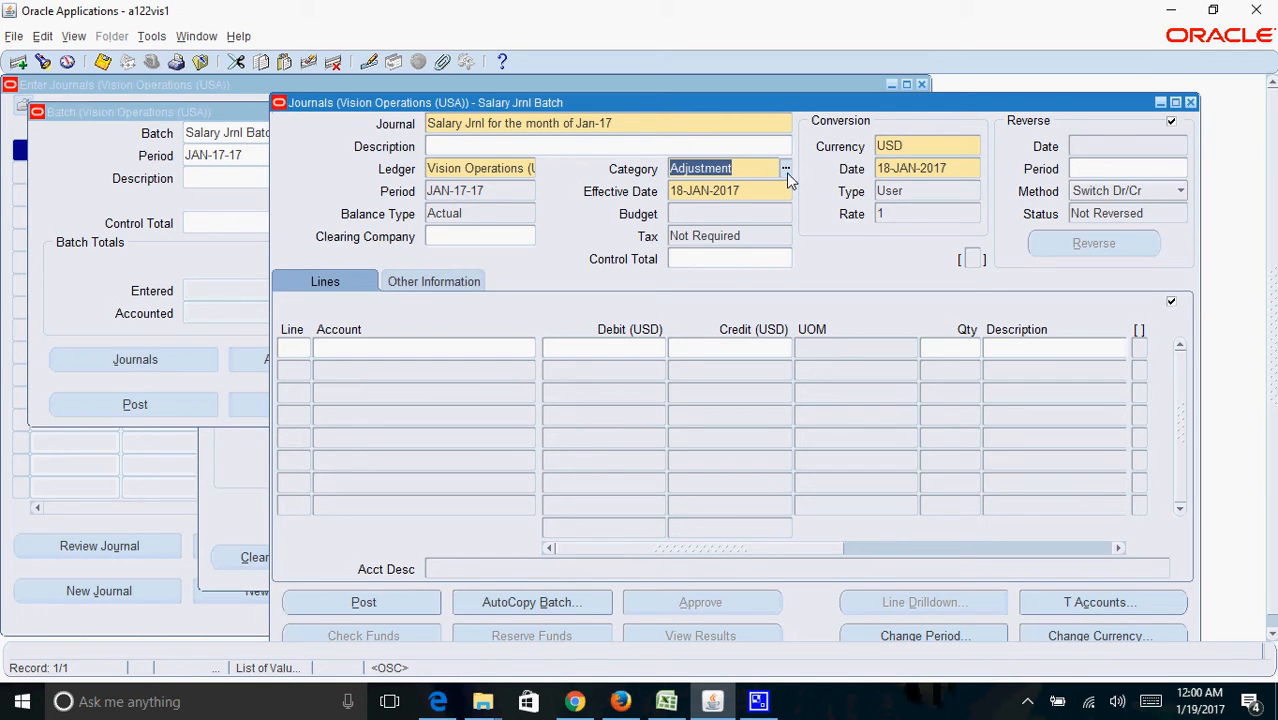
click(786, 168)
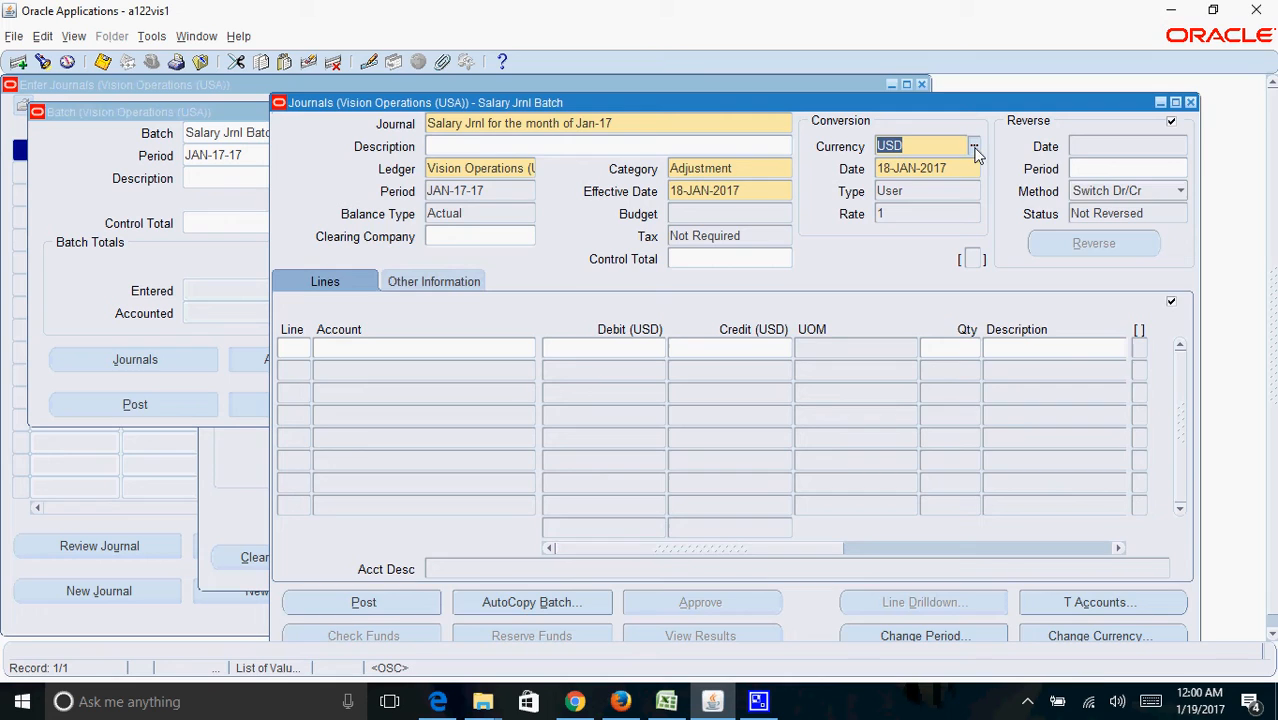
click(974, 146)
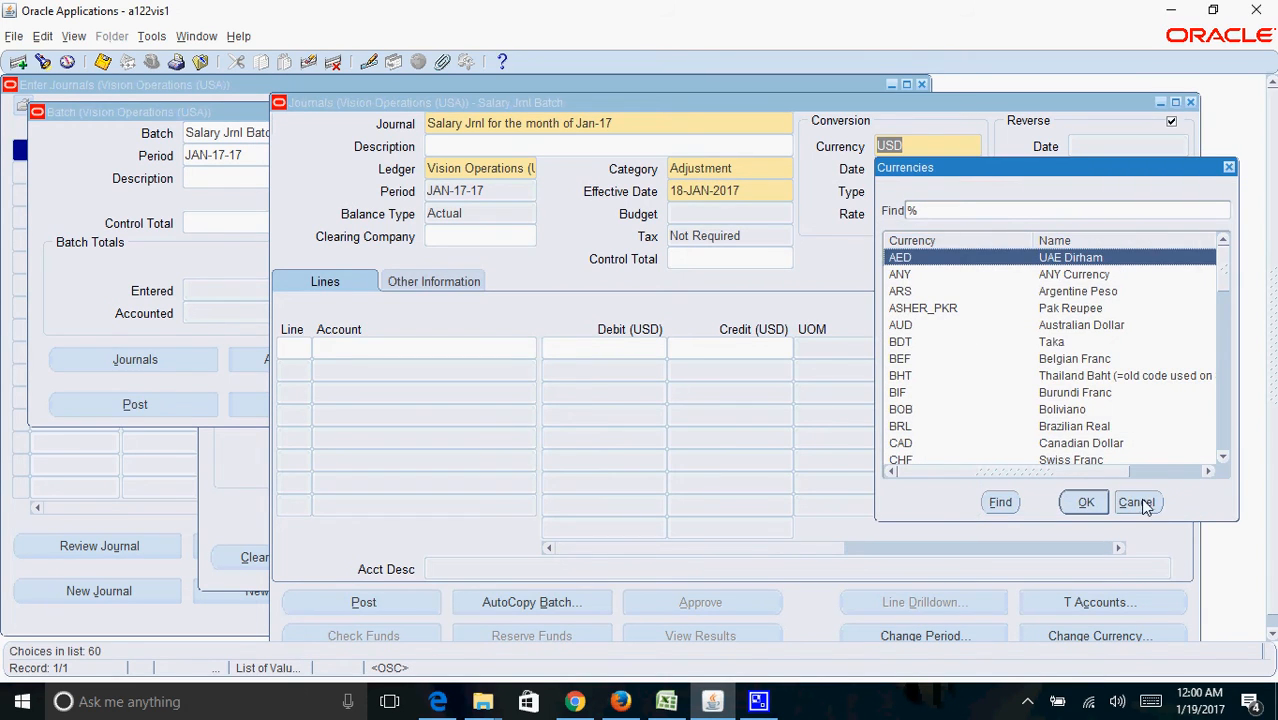
click(1136, 502)
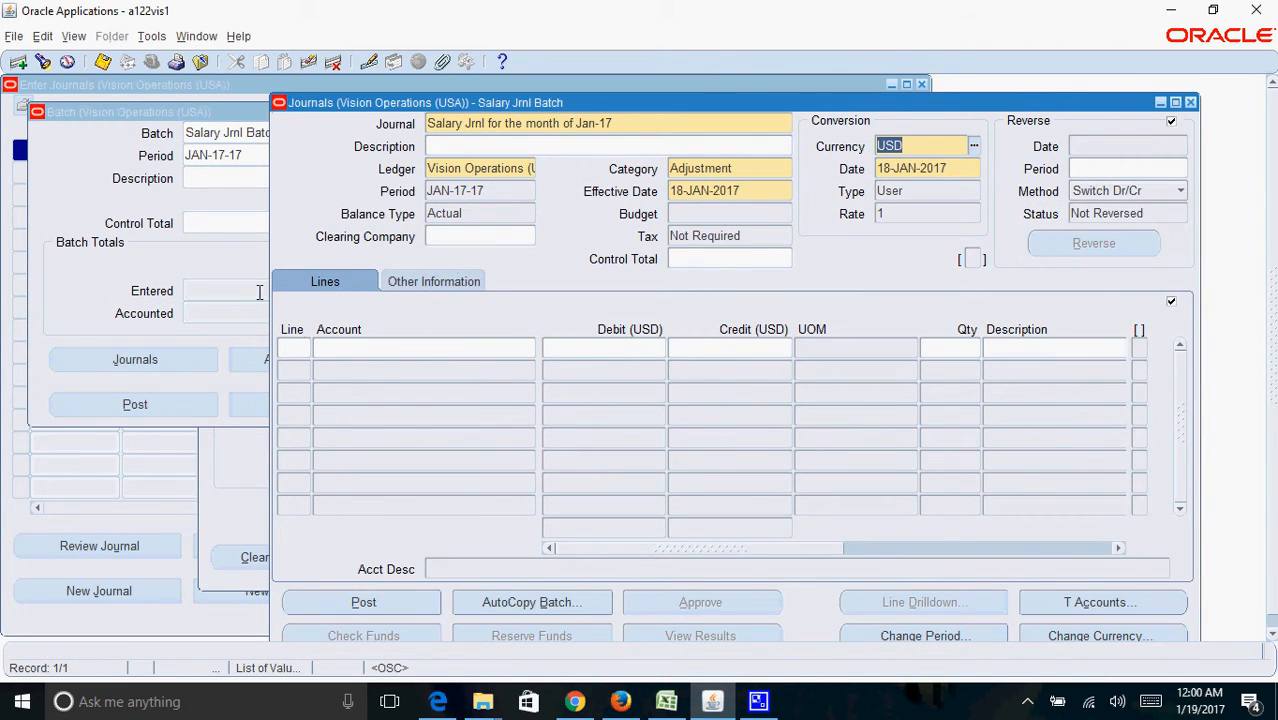
mouse_move(988, 614)
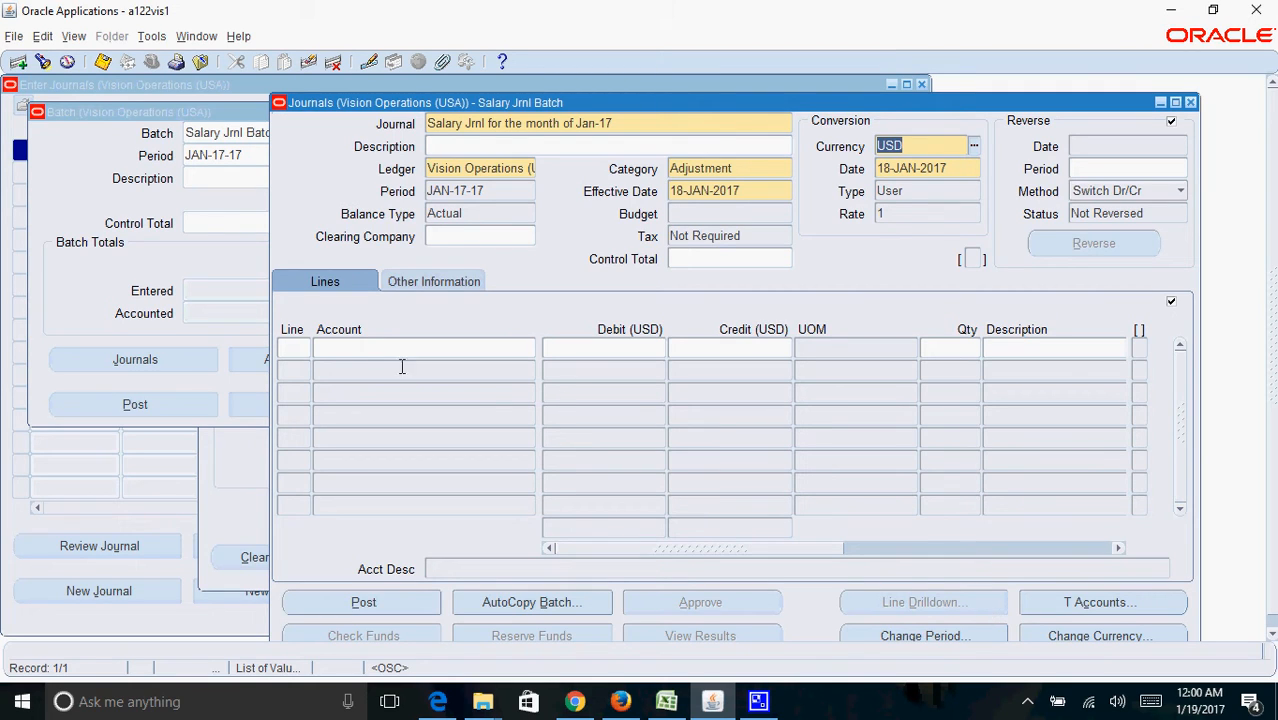
- Enter line 1 on Salaries account 5105 with a 3000 debit
click(424, 348)
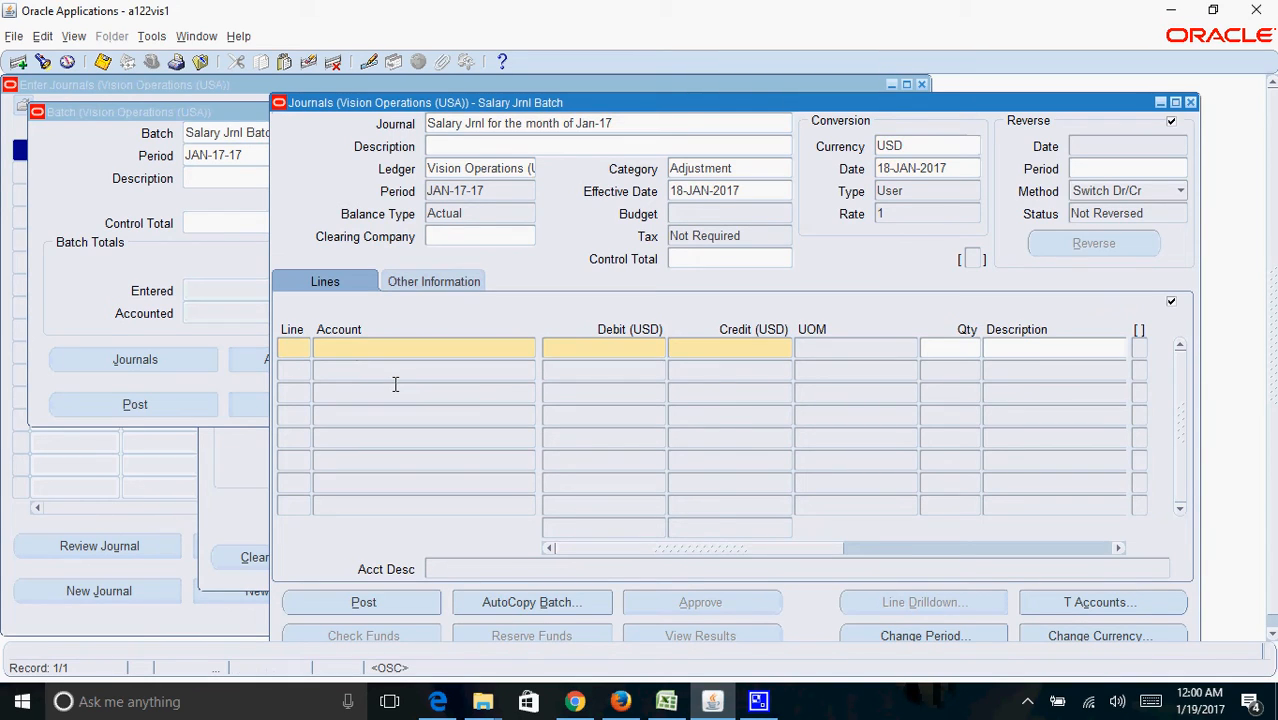
click(420, 348)
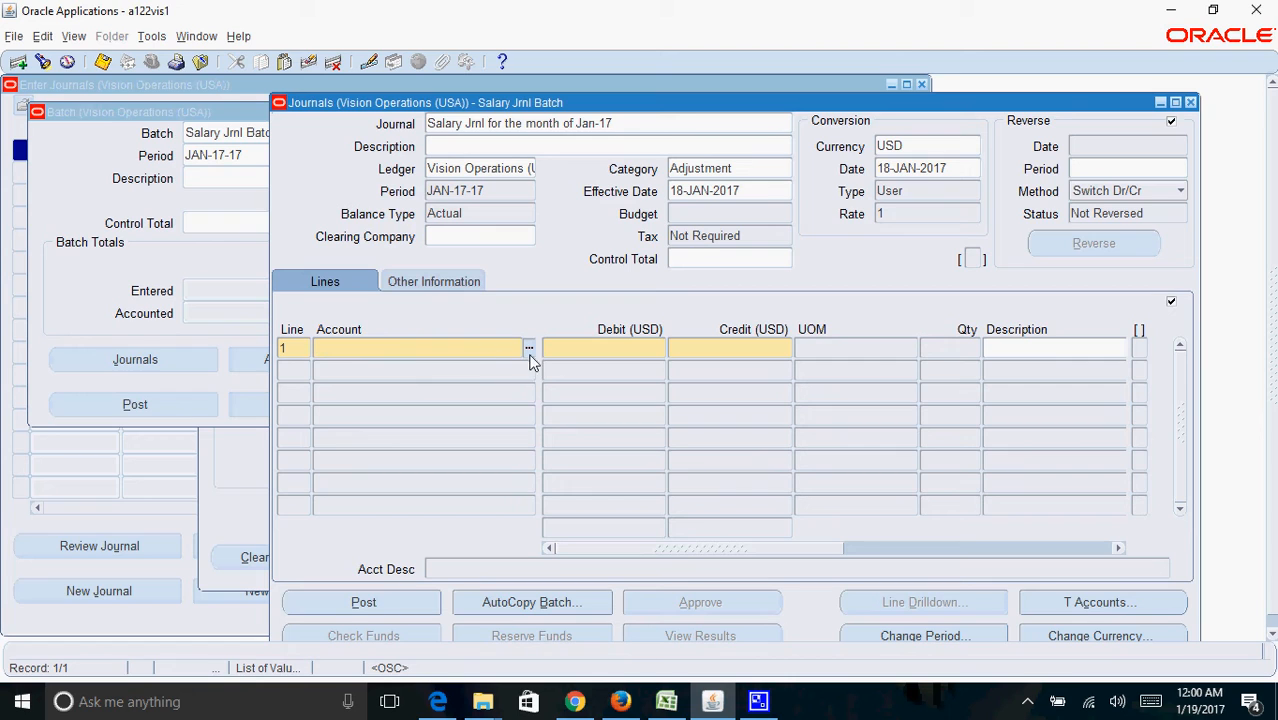
click(528, 348)
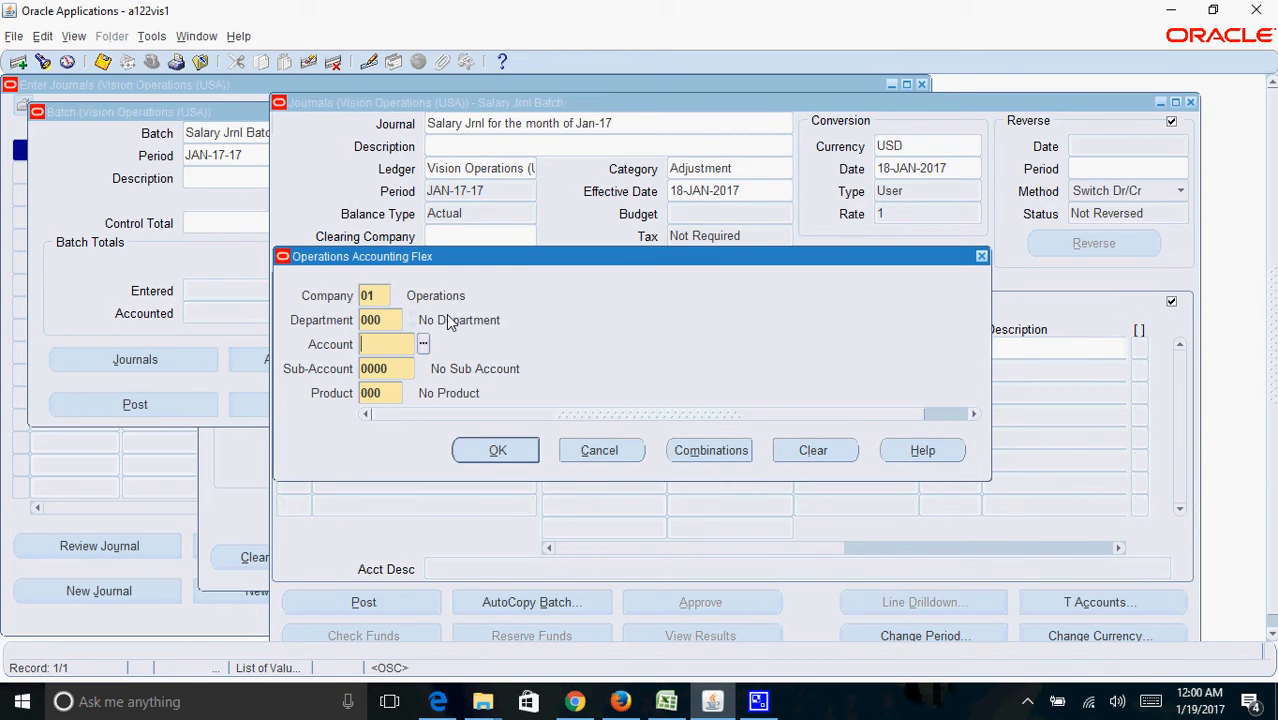
click(424, 344)
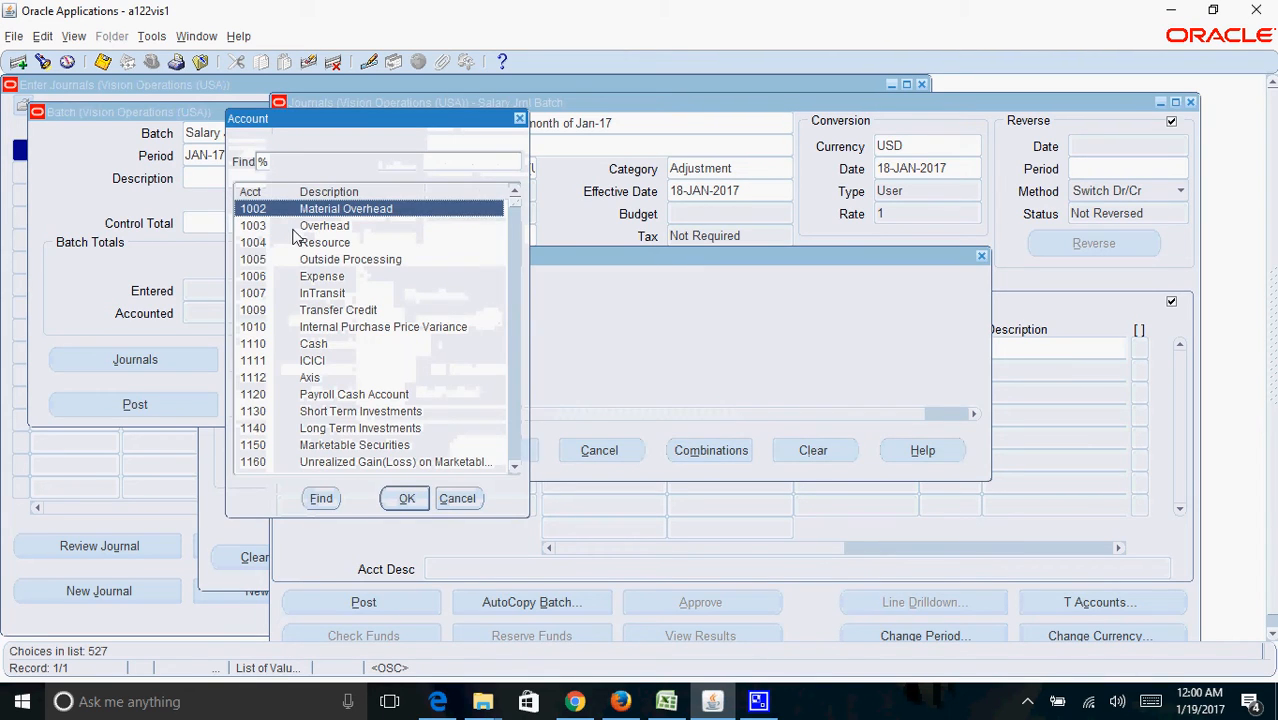
text(Sal)
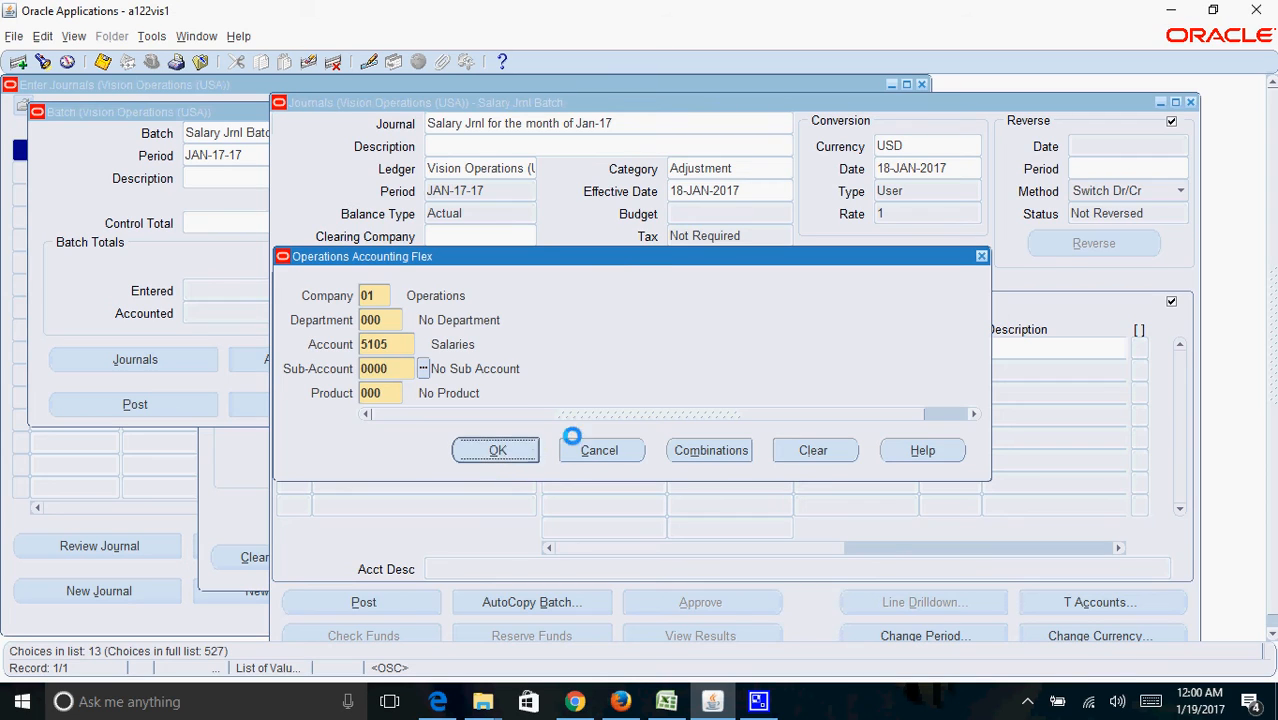
click(496, 450)
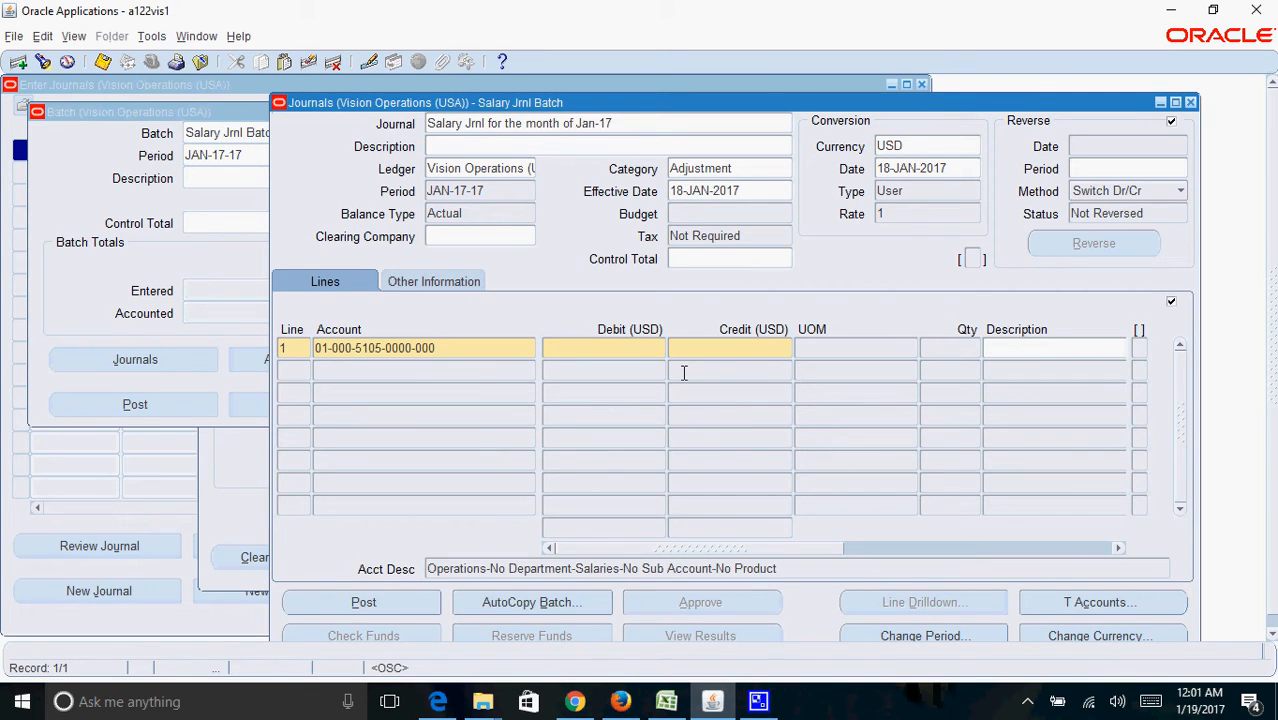
text(3000)
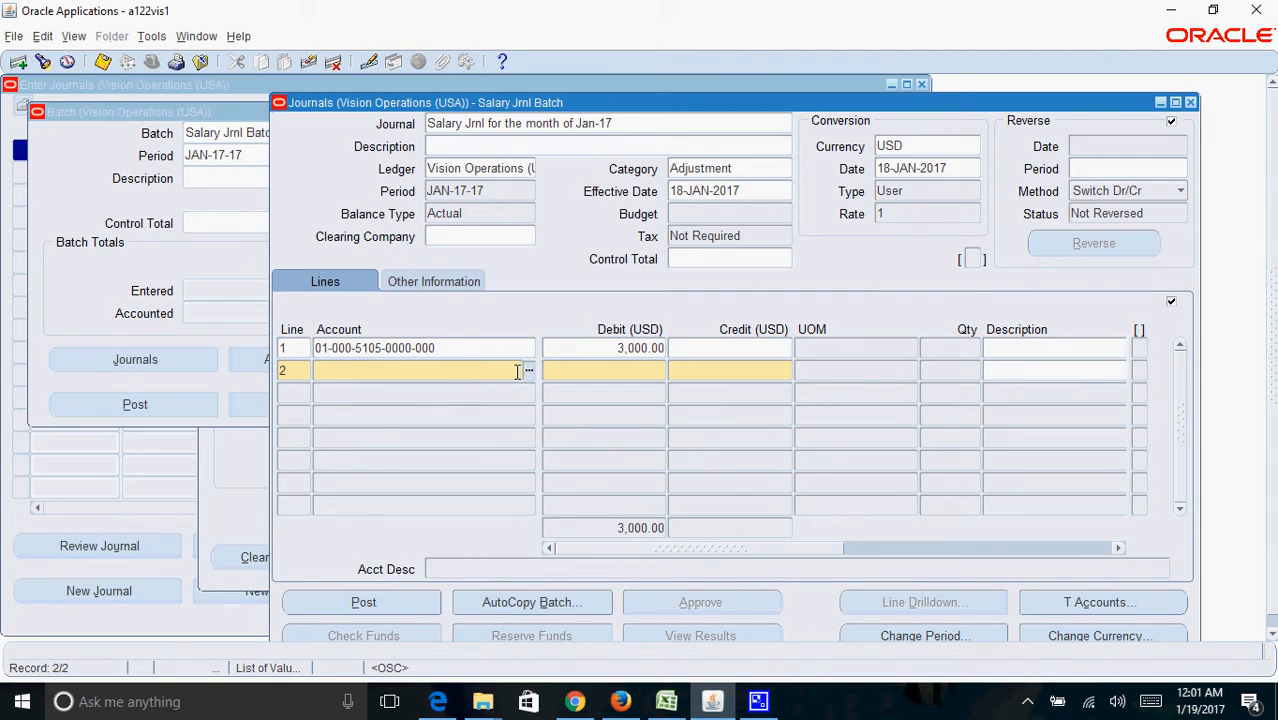
click(528, 370)
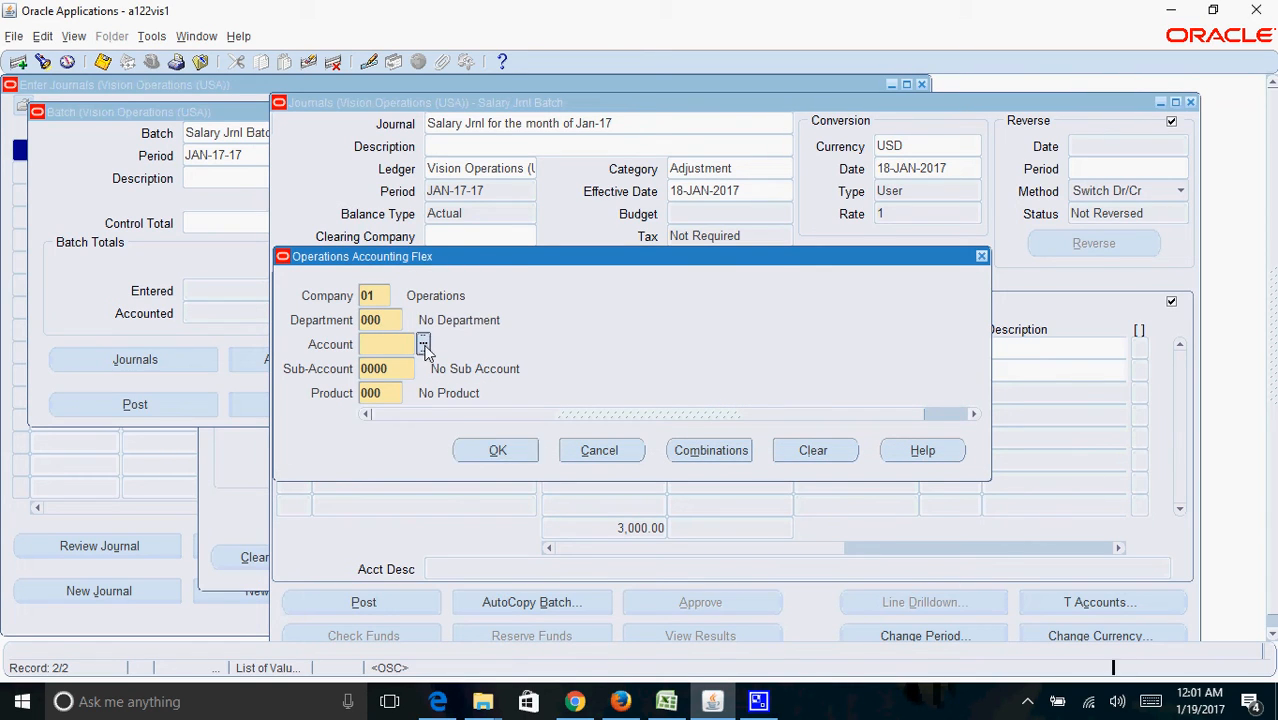
click(424, 344)
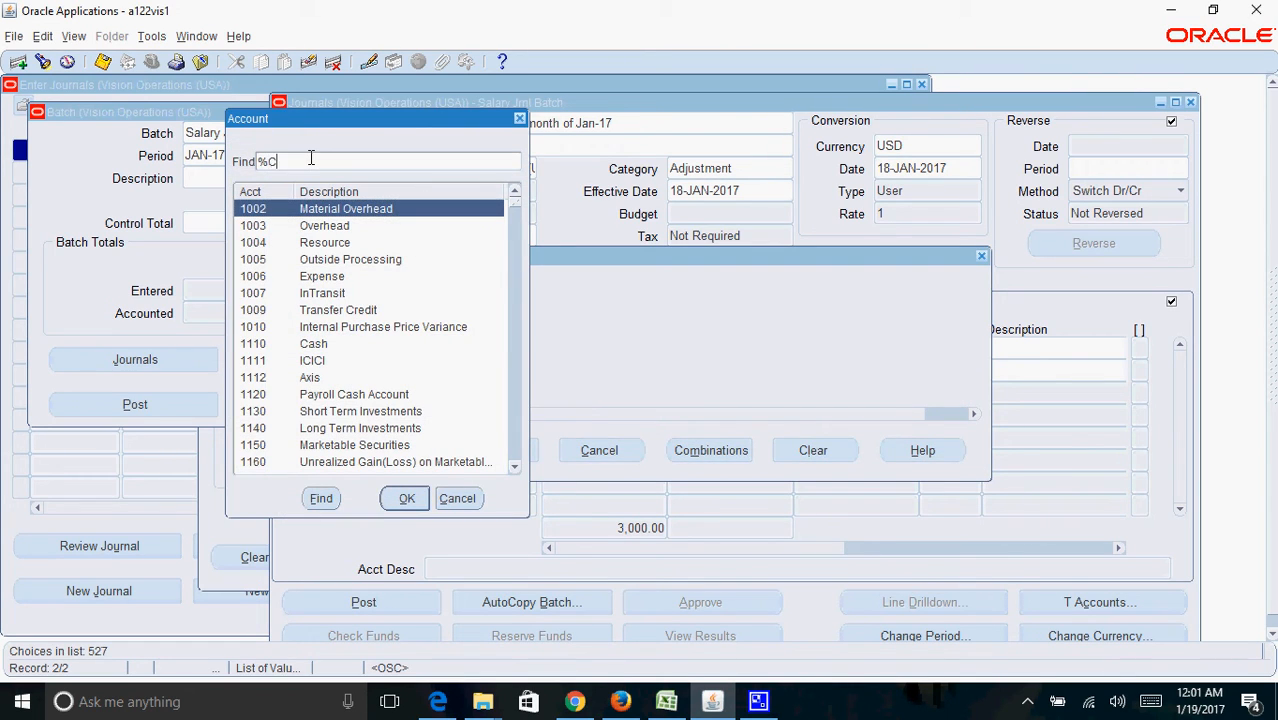
text(1%)
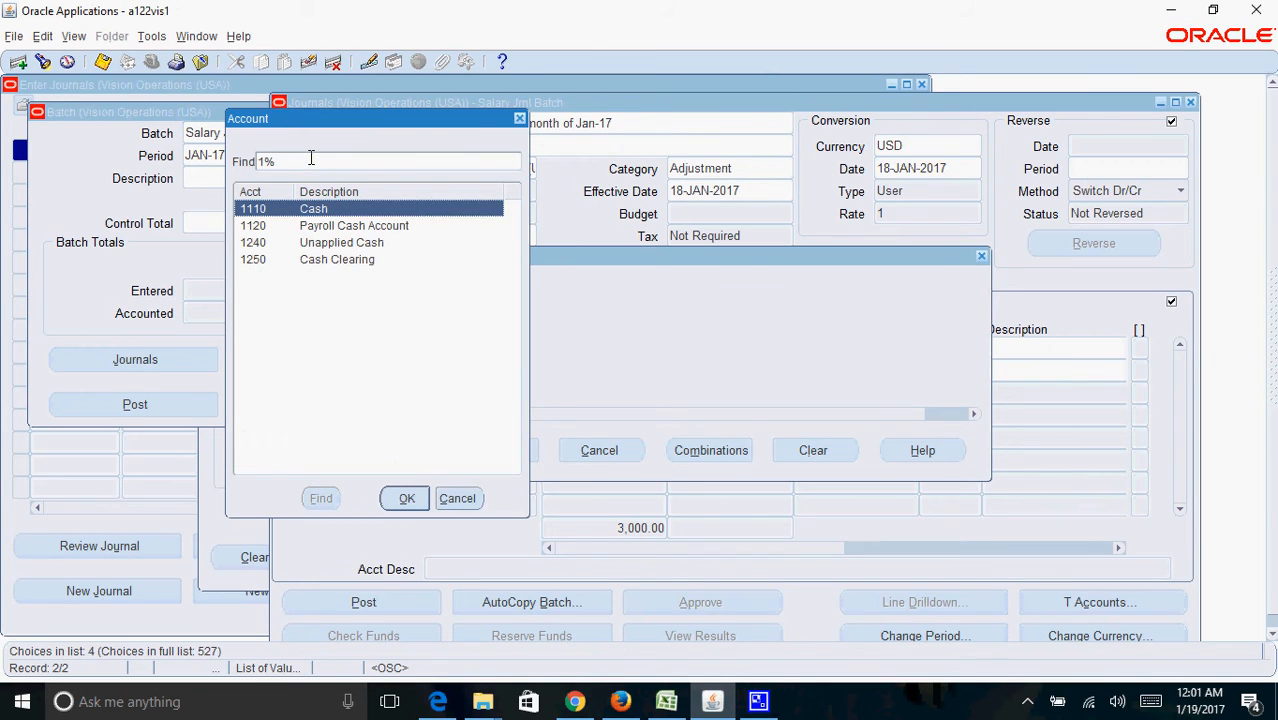
click(404, 498)
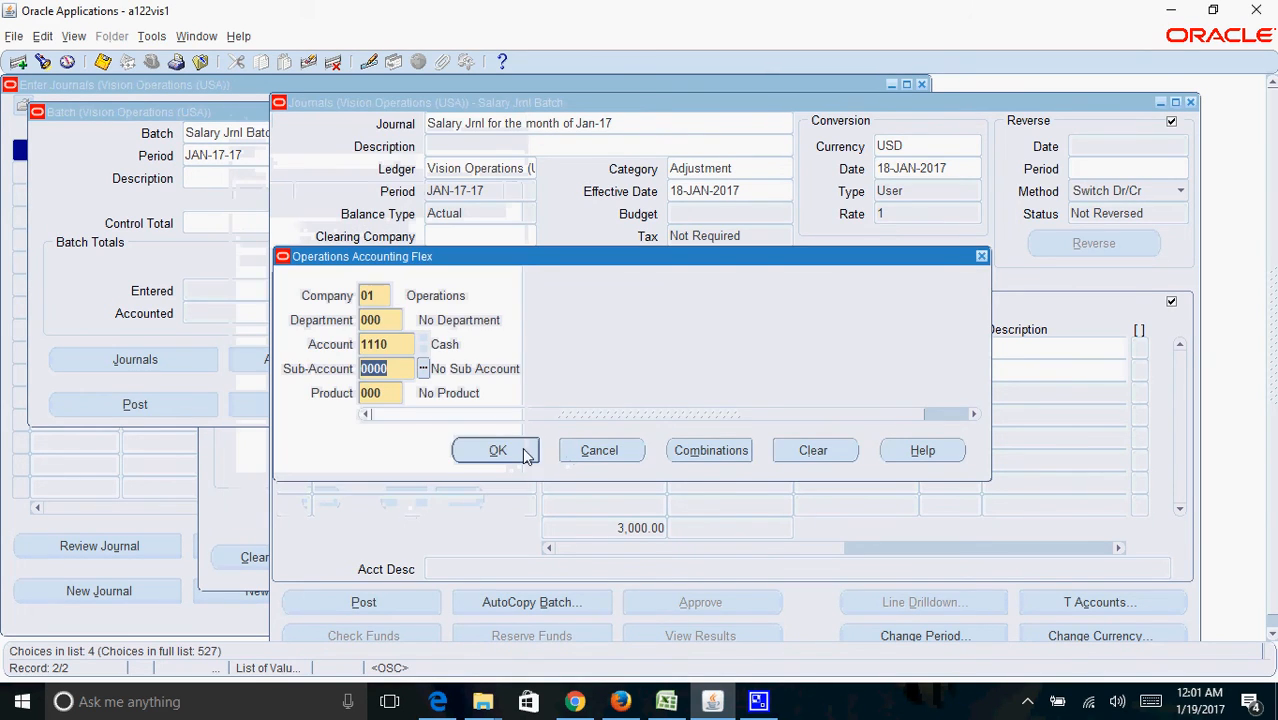
click(496, 450)
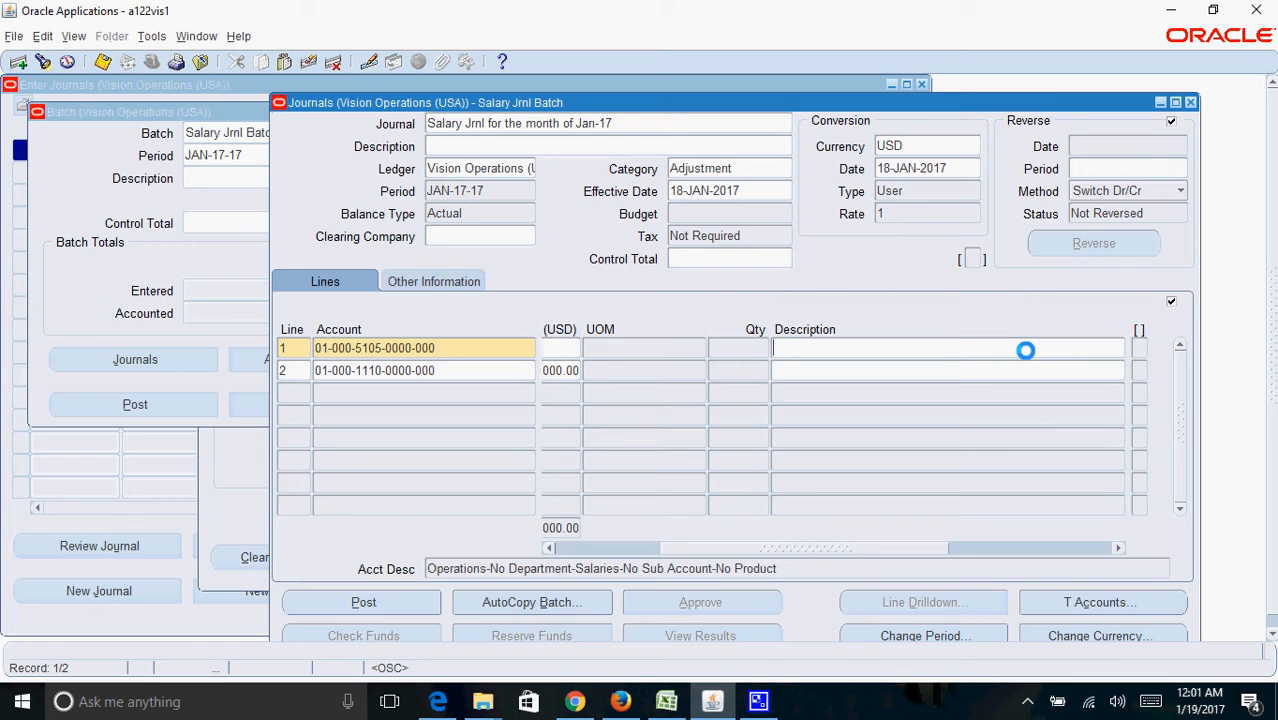
- Describe both lines as 'Sal for the month of Jan-17 for Mr.X' and save the journal
text(Sal for the month of Jan)
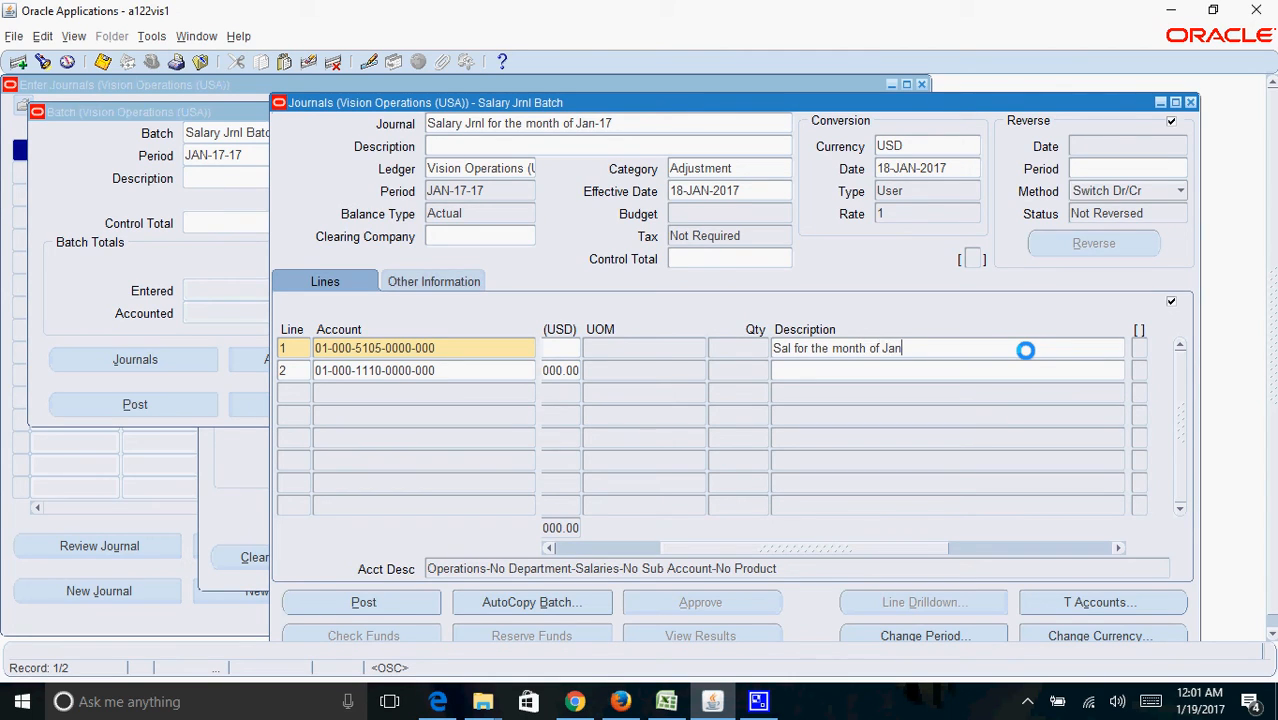
text(-17 for)
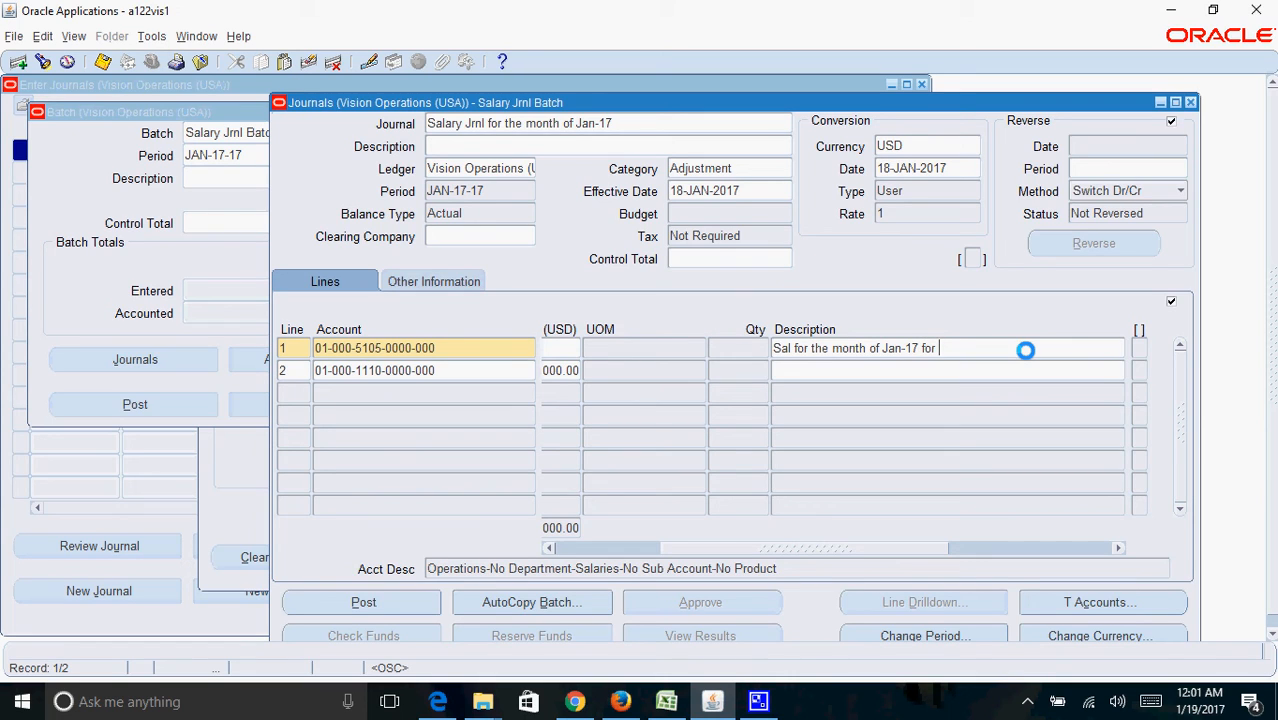
text(Mr.x)
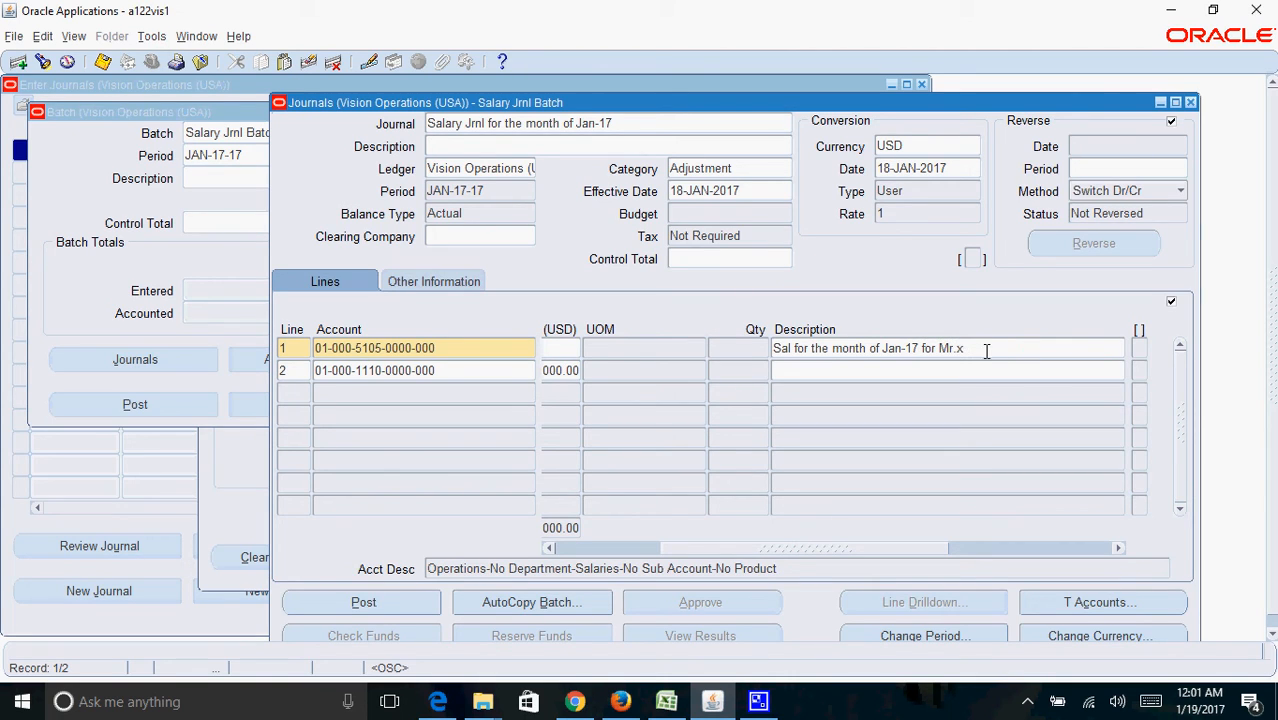
text(X)
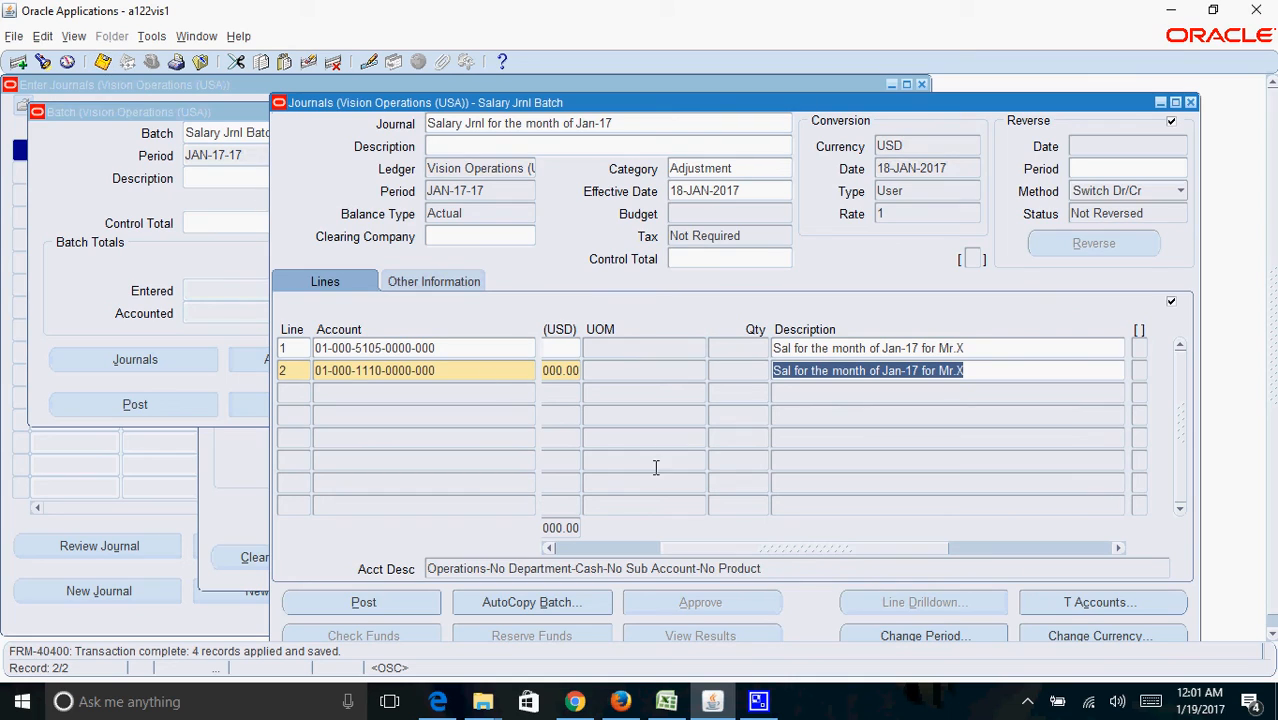
mouse_move(170, 670)
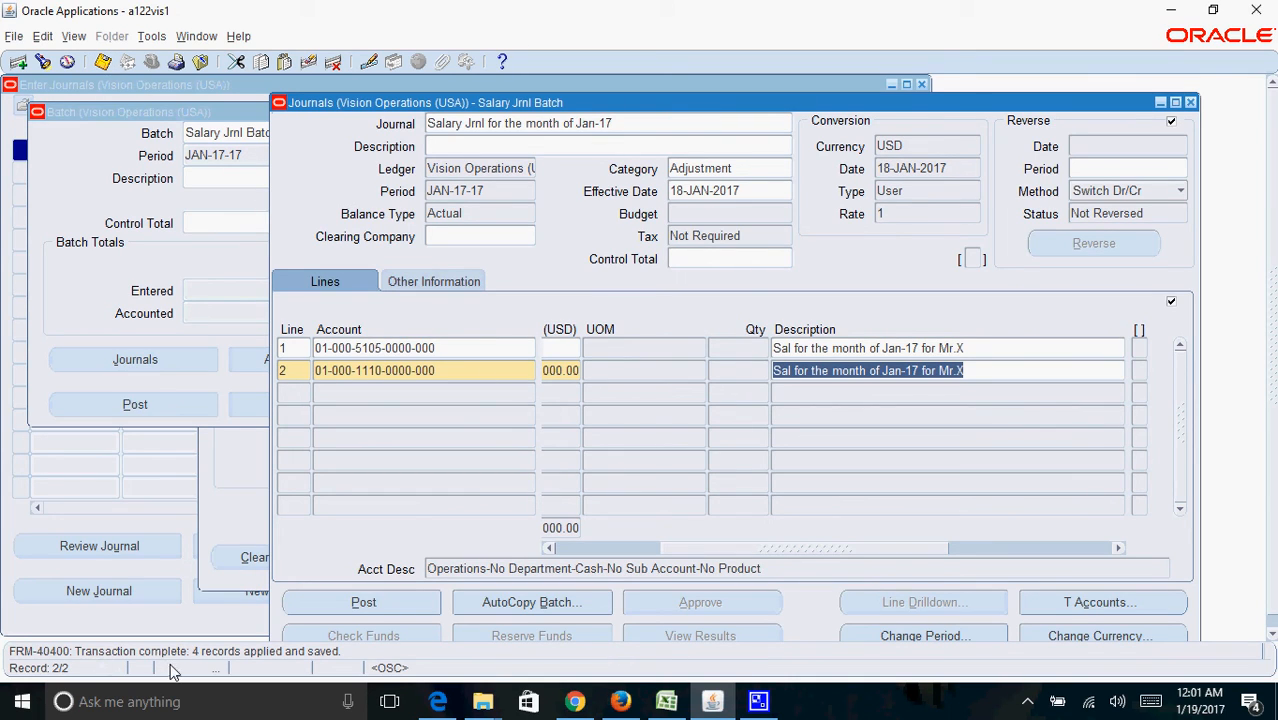
mouse_move(548, 414)
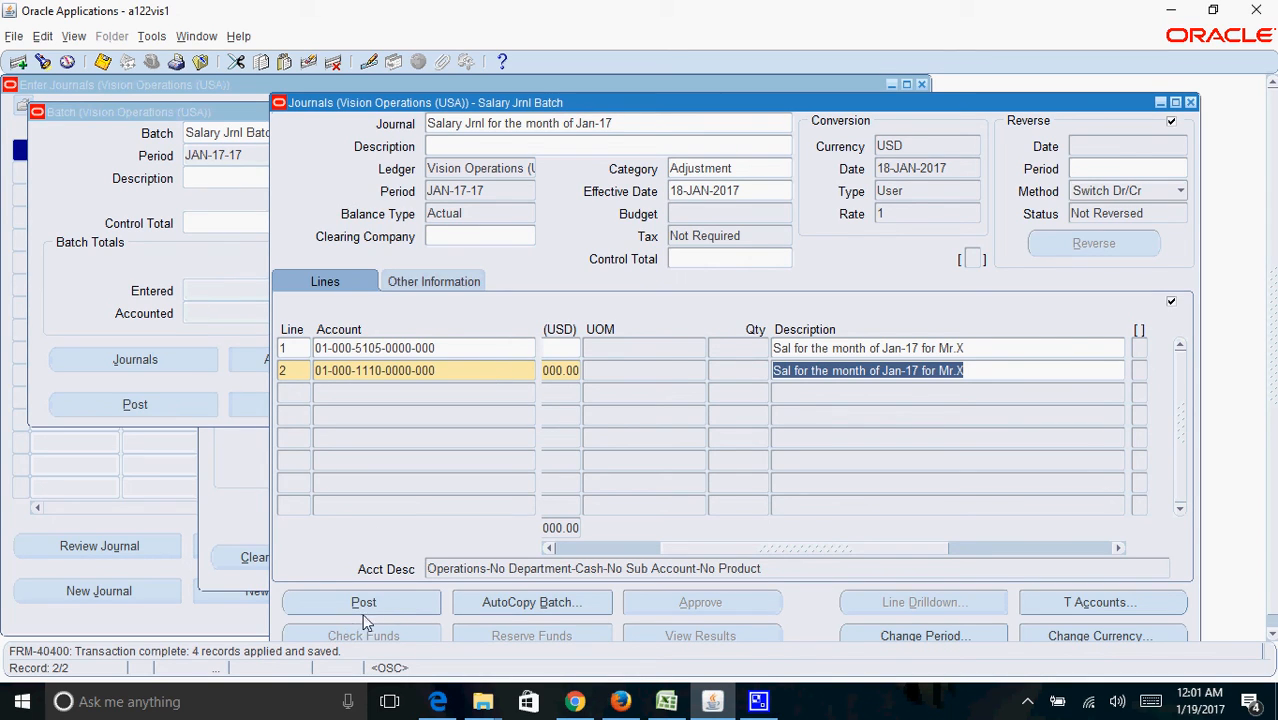
- Post the batch as request 8664097 and bring up the concurrent requests list
click(364, 602)
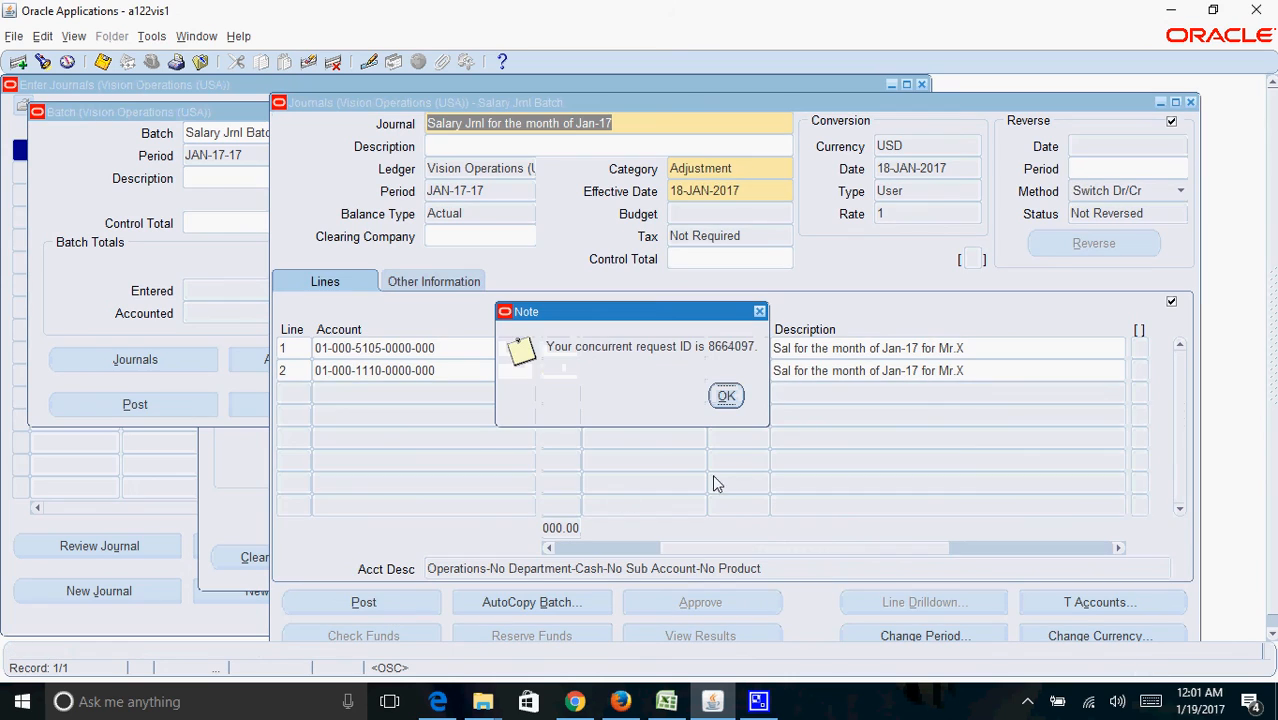
mouse_move(702, 458)
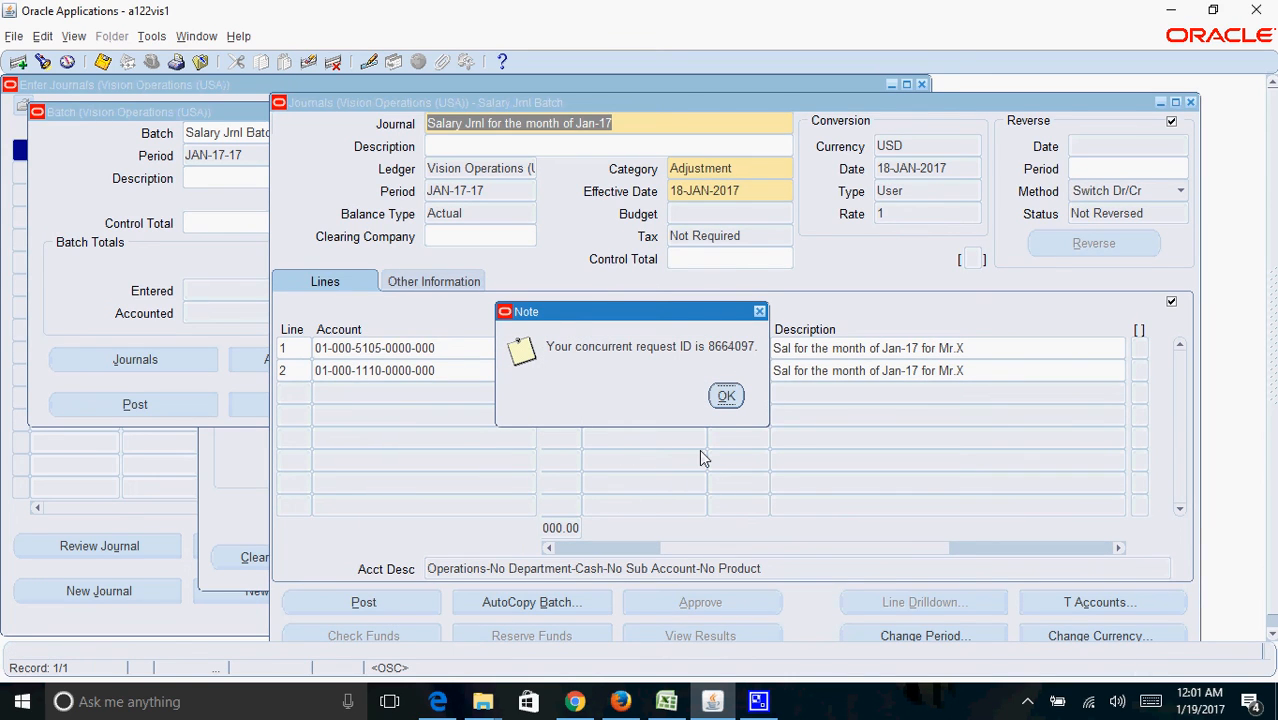
click(726, 396)
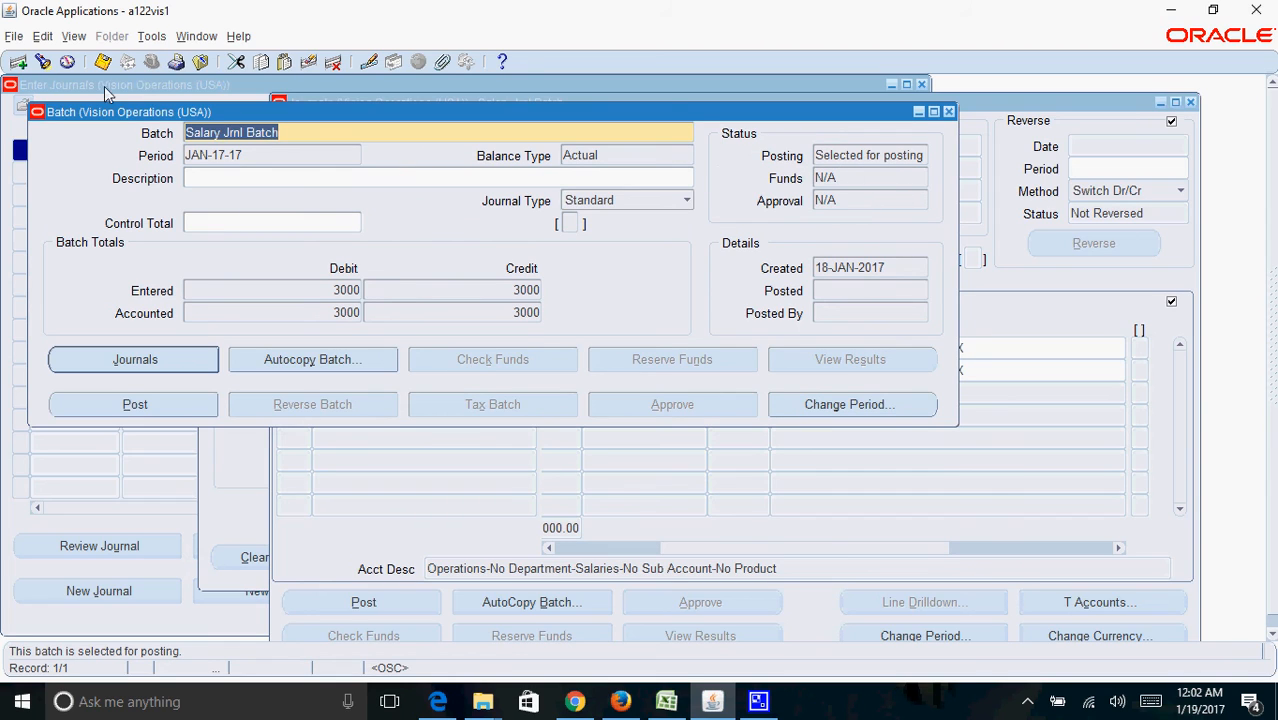
click(72, 36)
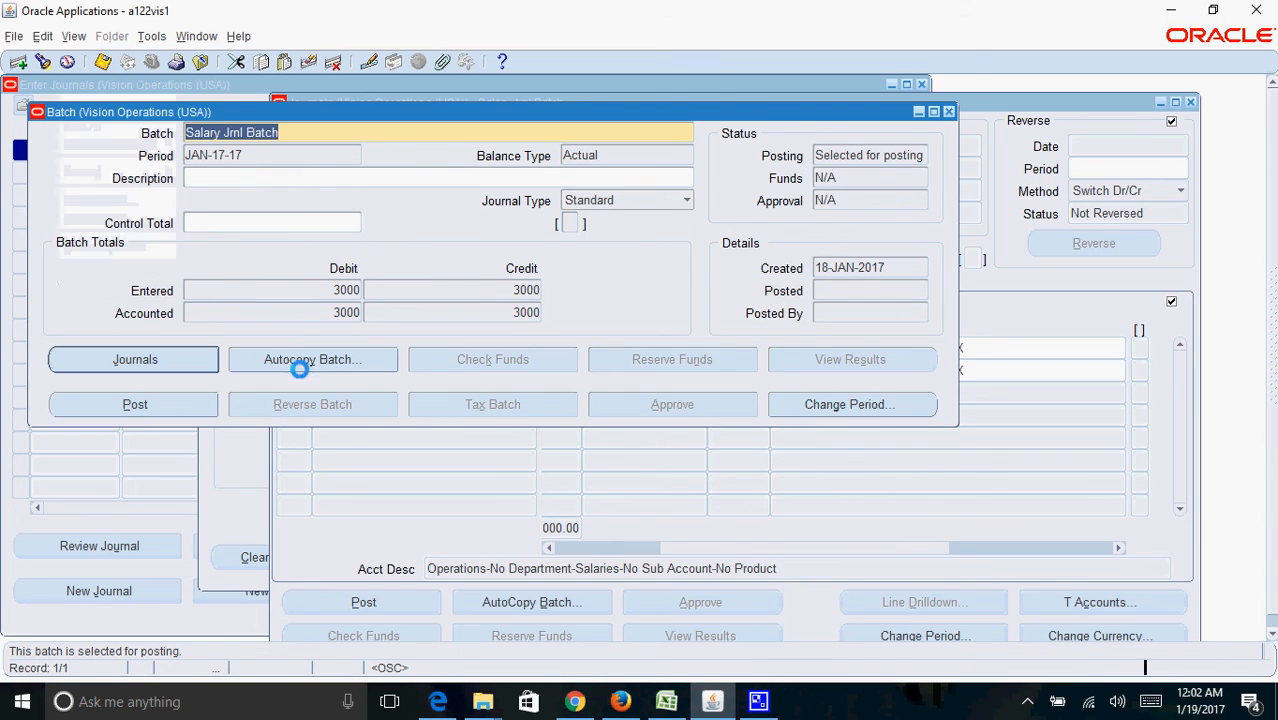
click(134, 404)
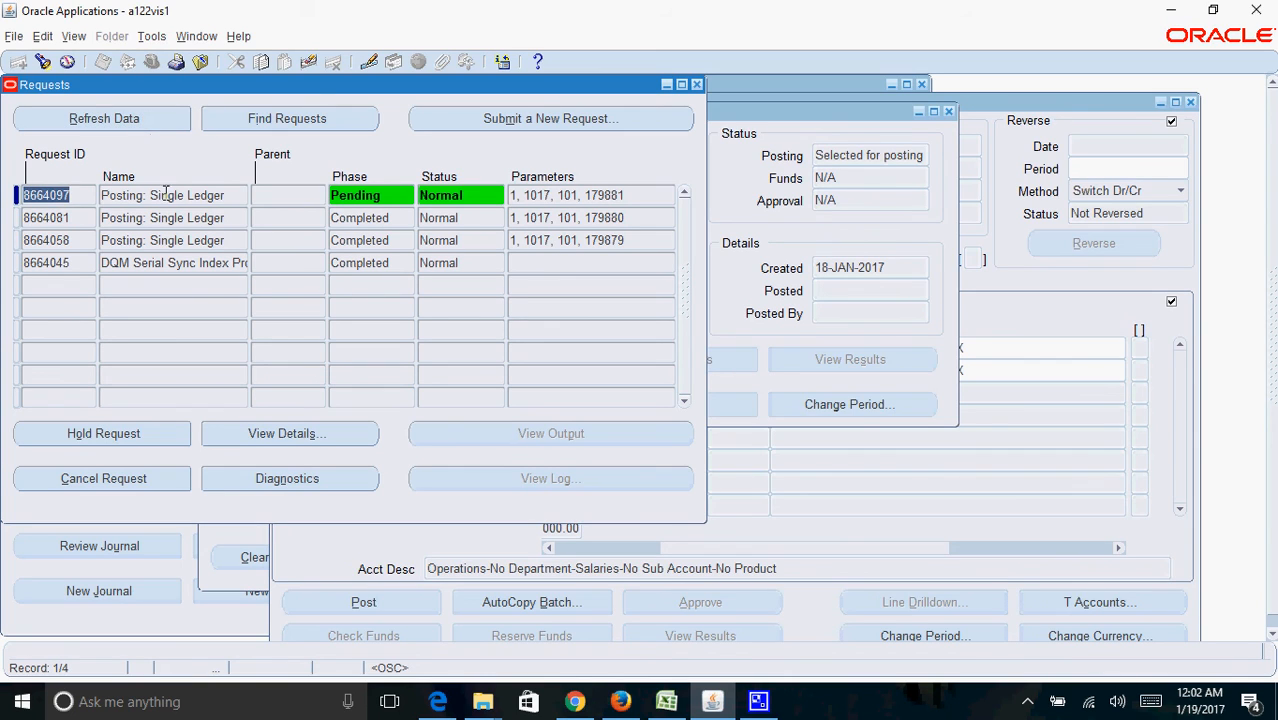
- Refresh until request 8664097 completes Normal, then view its output
click(104, 118)
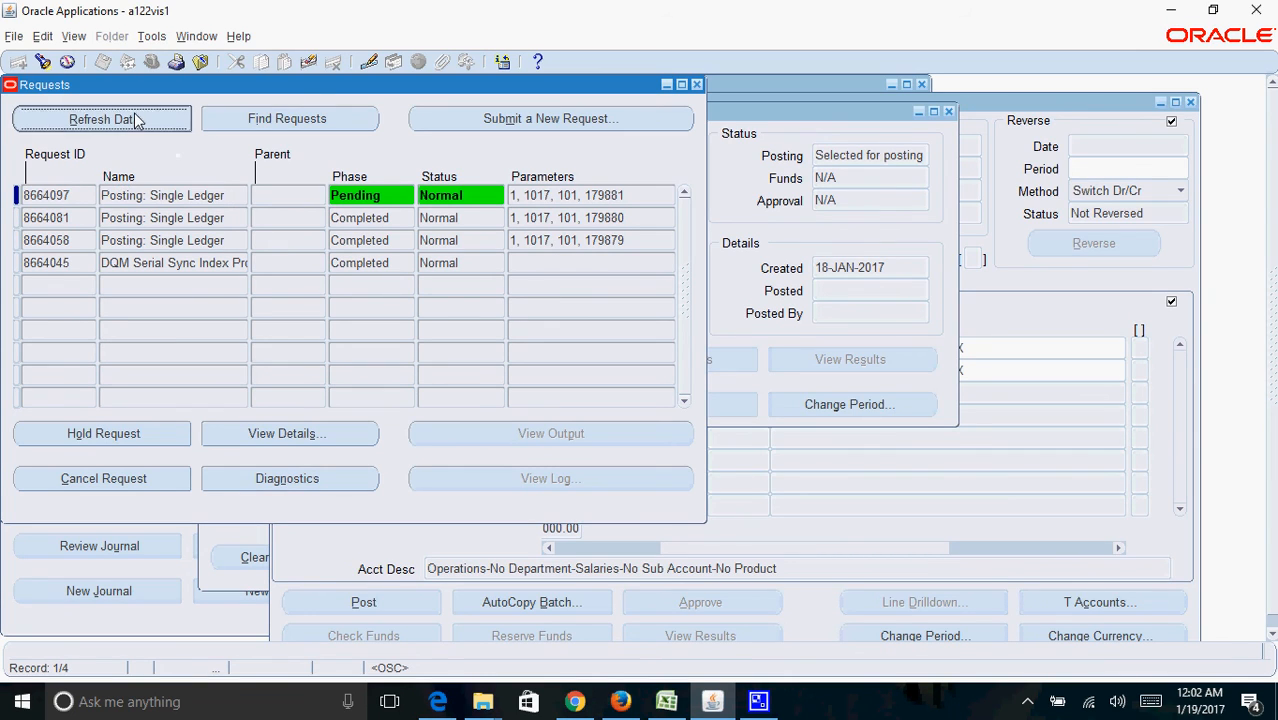
click(104, 118)
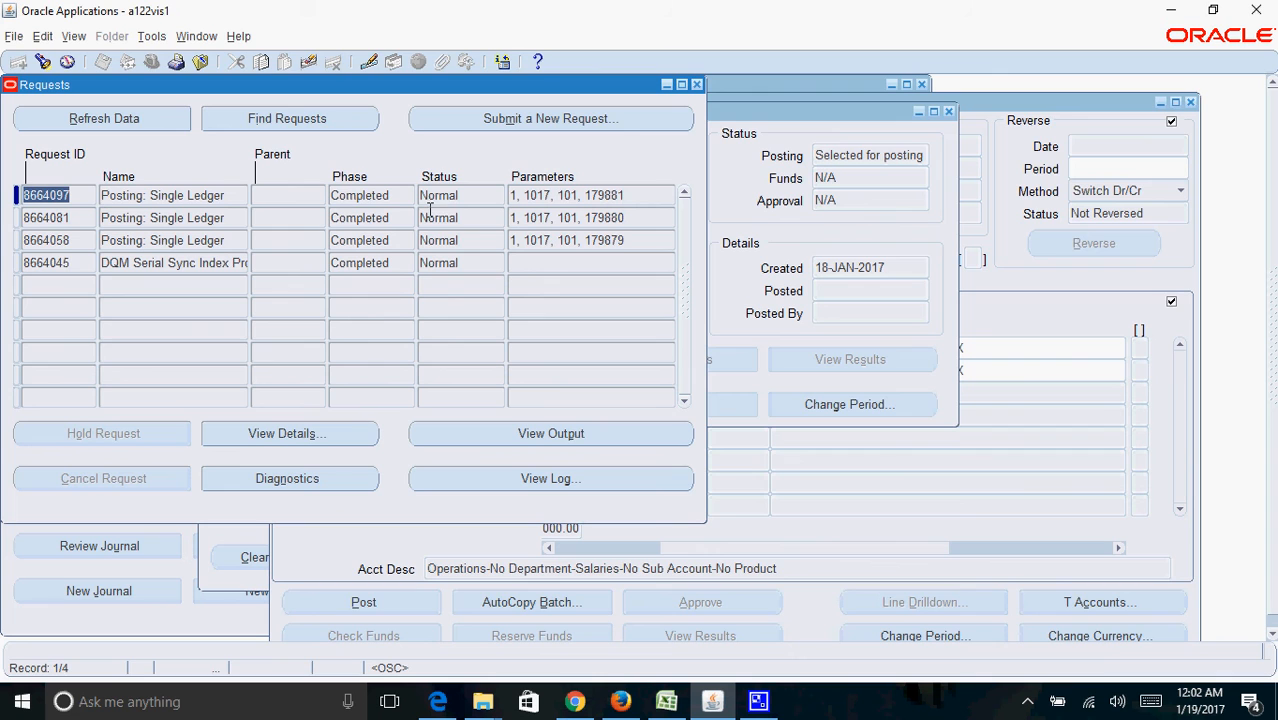
click(552, 432)
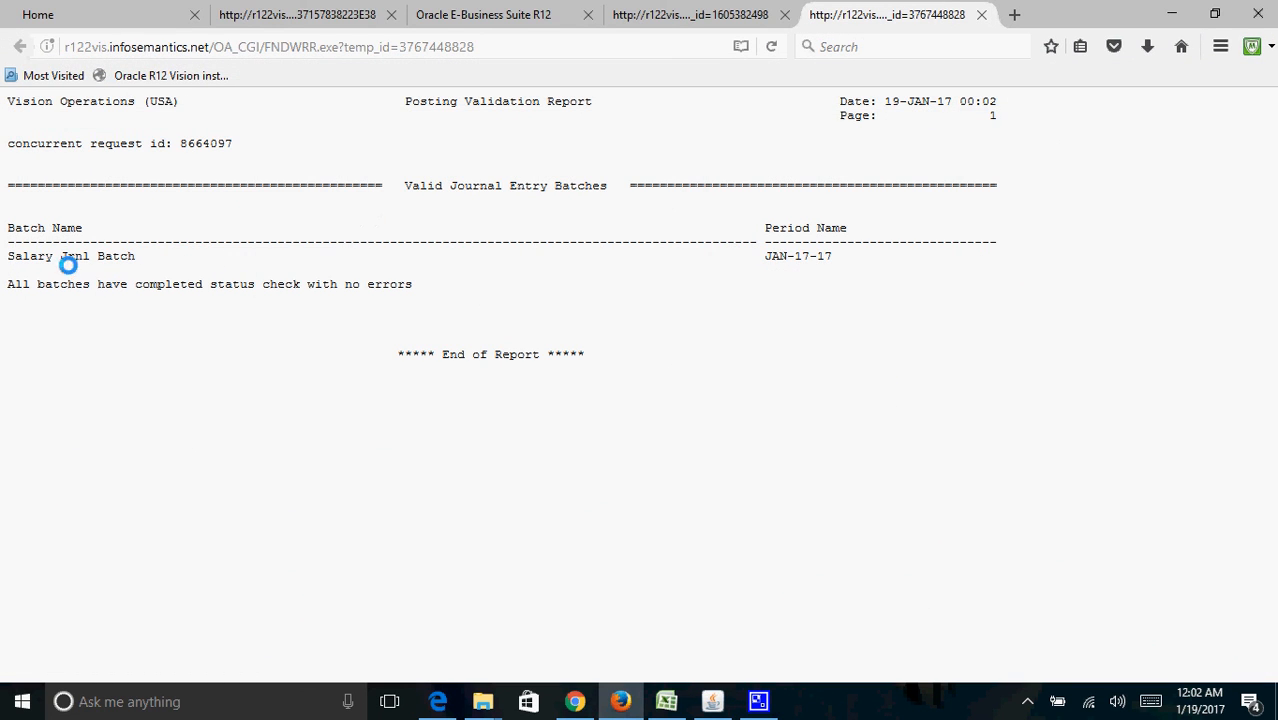
mouse_move(156, 298)
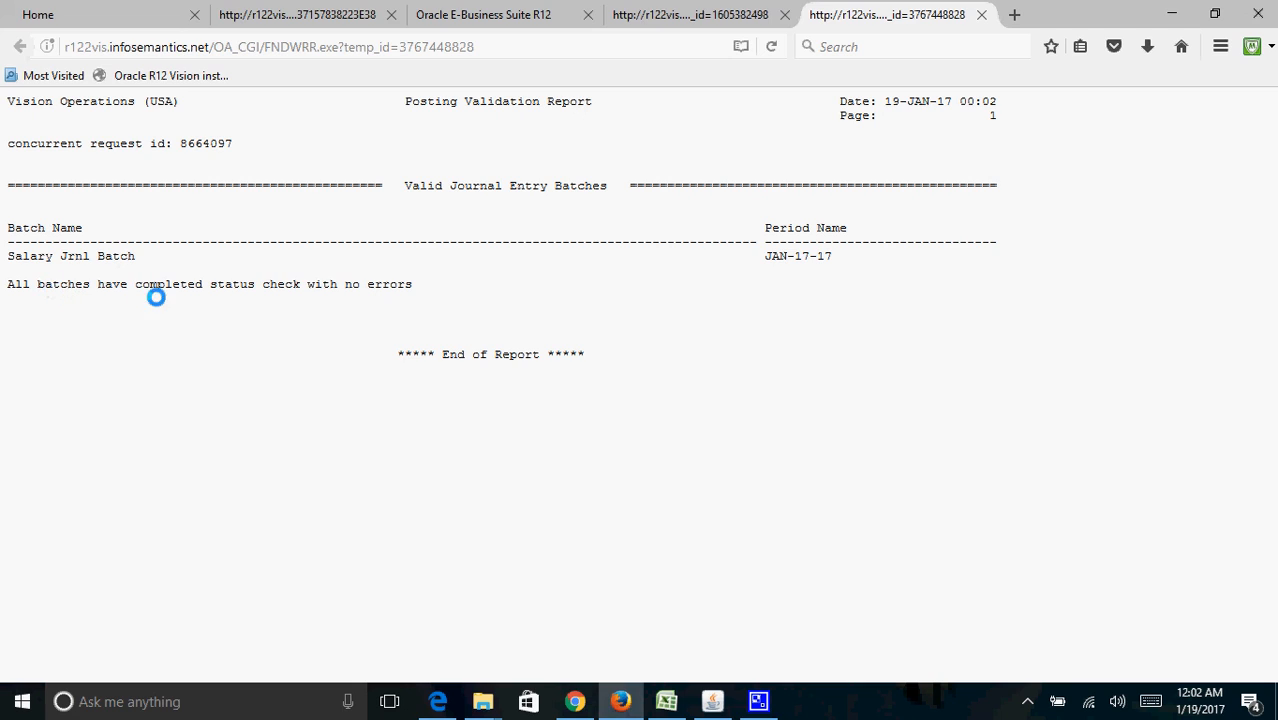
mouse_move(286, 304)
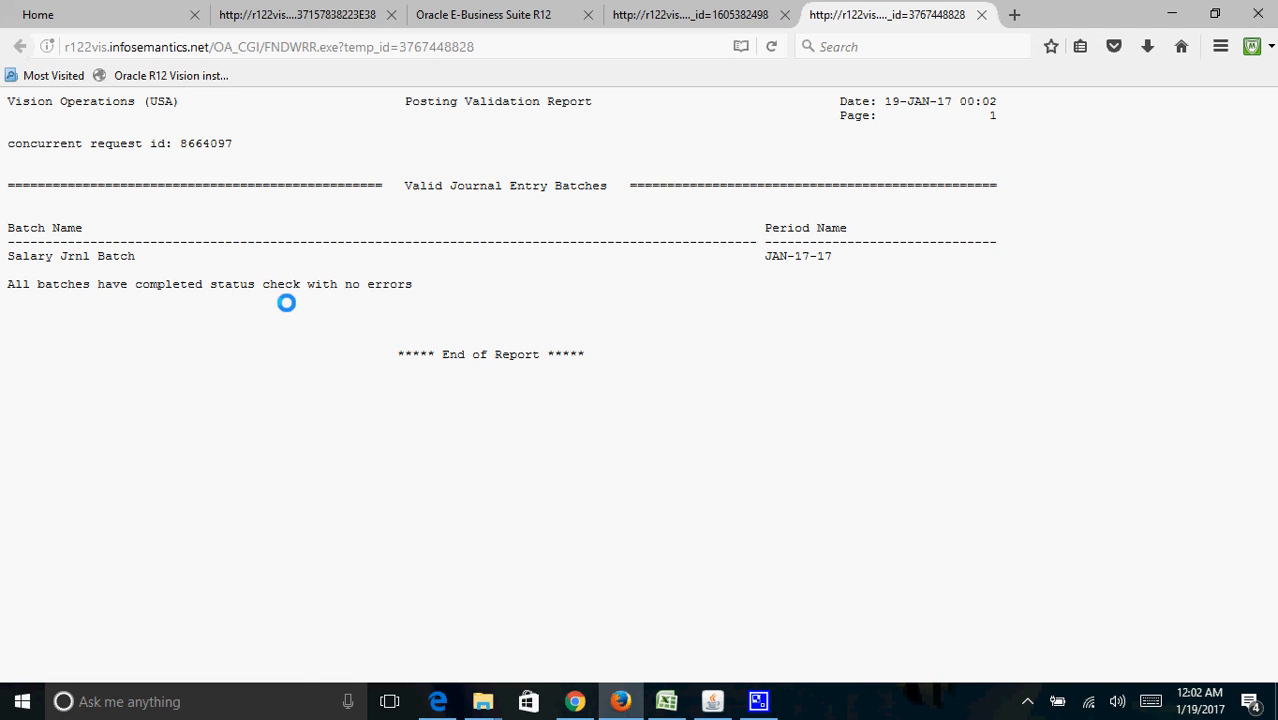
- Return from the Posting Validation Report to the Salary Jrnl Batch window
double_click(70, 256)
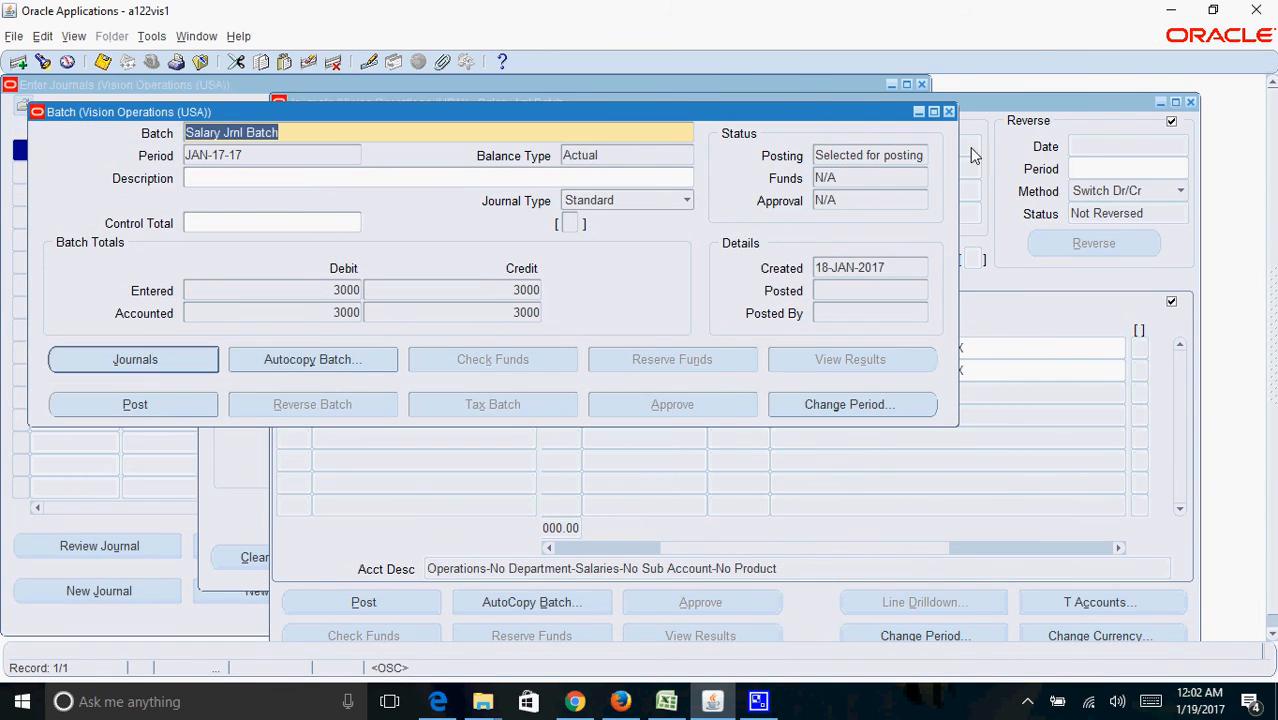
- Close the batch windows and reopen Journals > Enter to find Salary Jrnl Batch
click(948, 112)
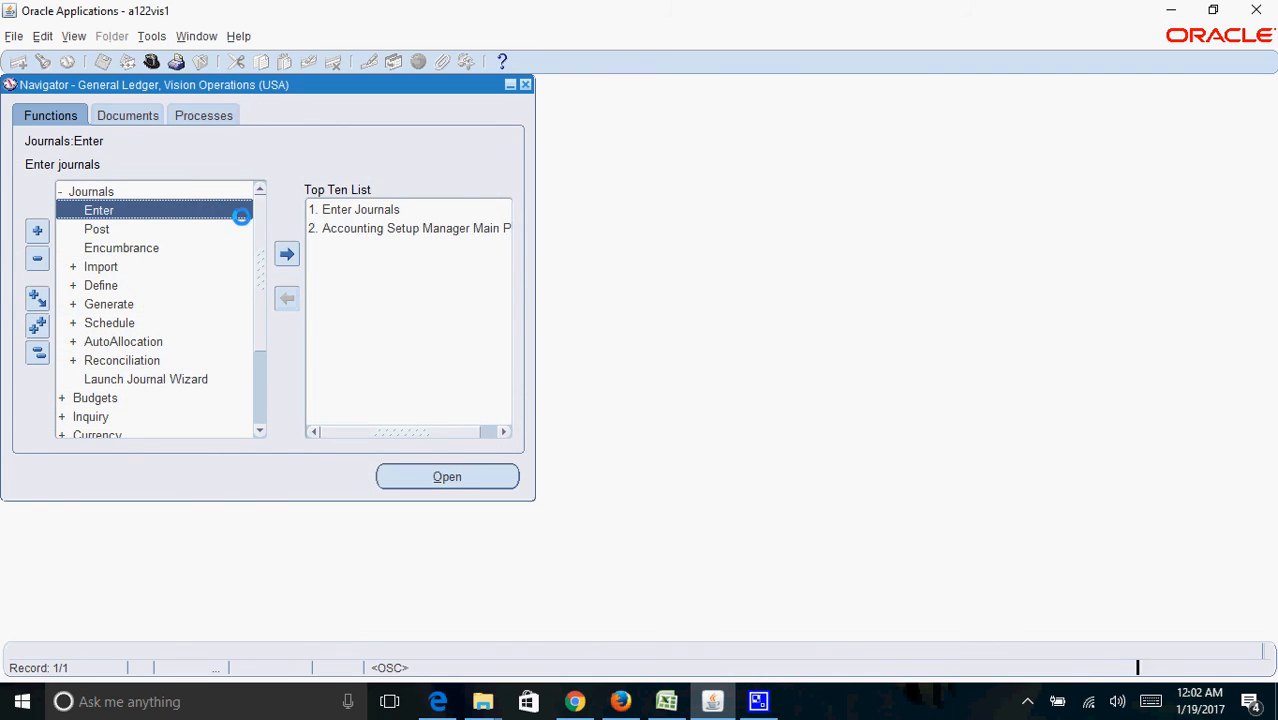
click(448, 476)
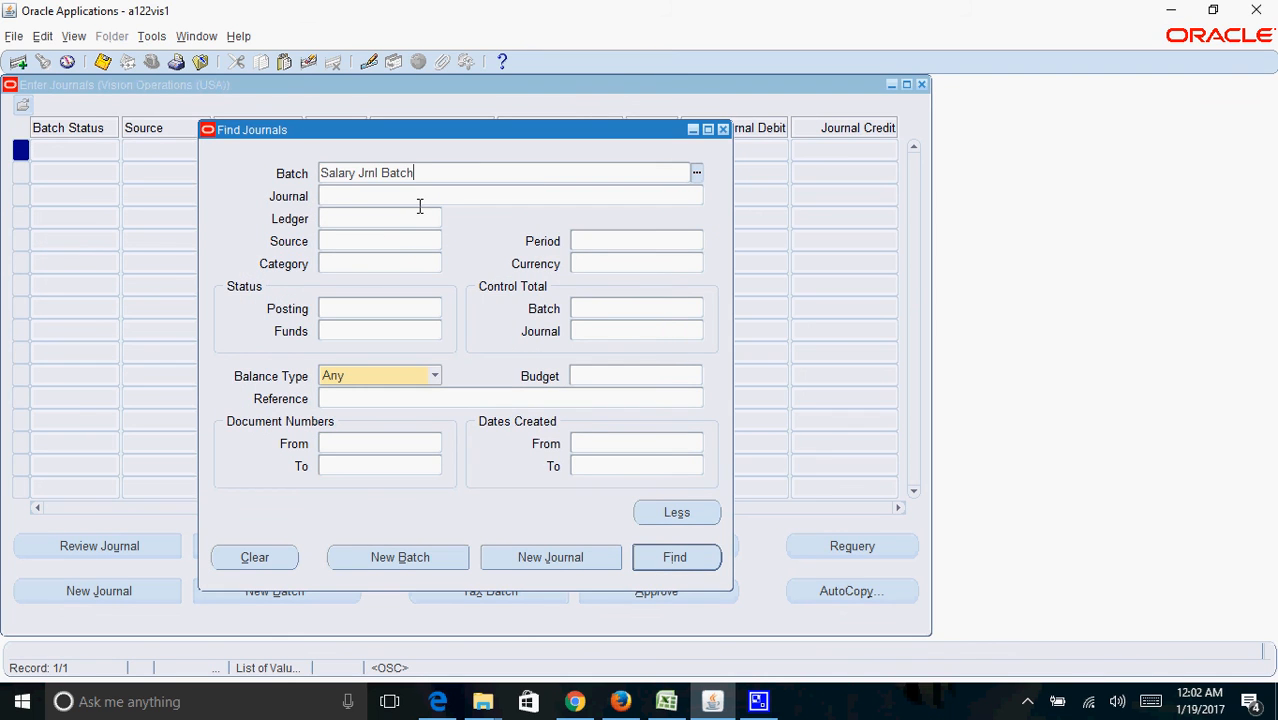